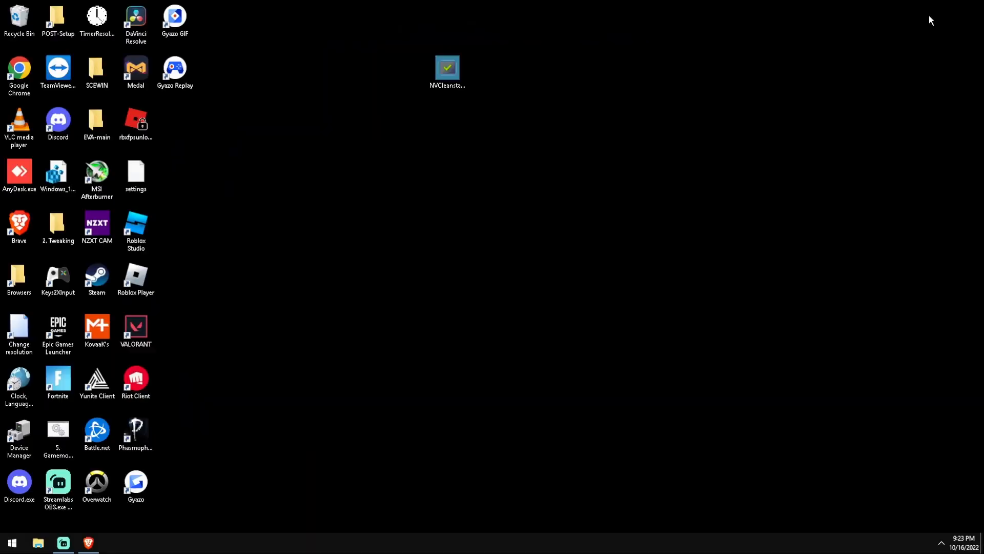
{"action": "mouse_move", "coordinate": [771, 76]}
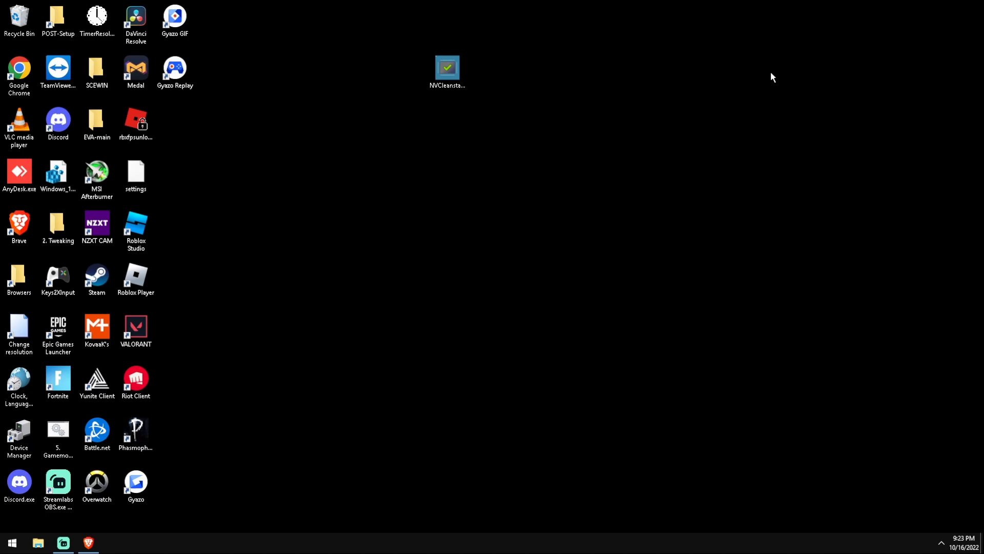
{"action": "mouse_move", "coordinate": [470, 132]}
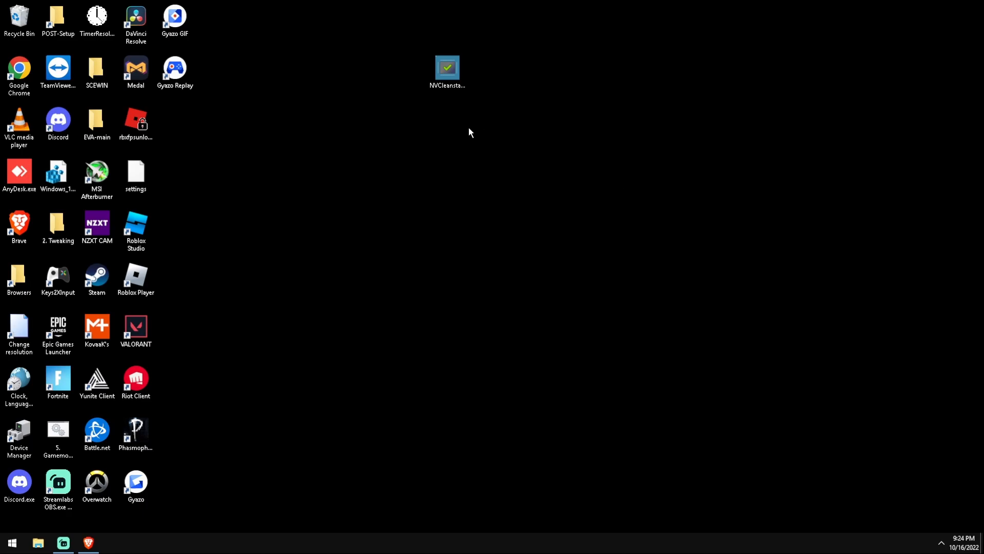
Launch the NVCleanstall installer from the desktop, allowing it past the Windows warning
{"action": "left_click", "coordinate": [447, 67]}
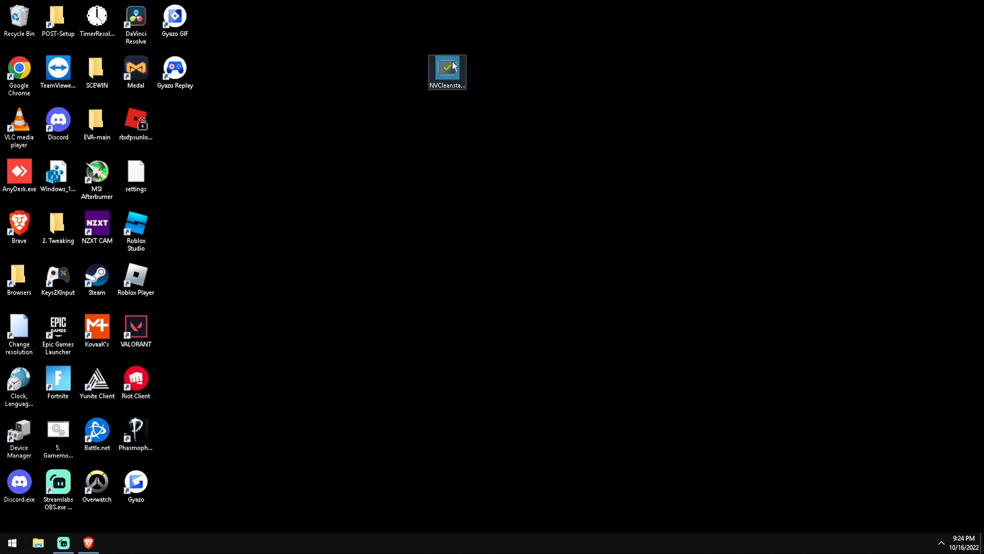
{"action": "double_click", "coordinate": [447, 67]}
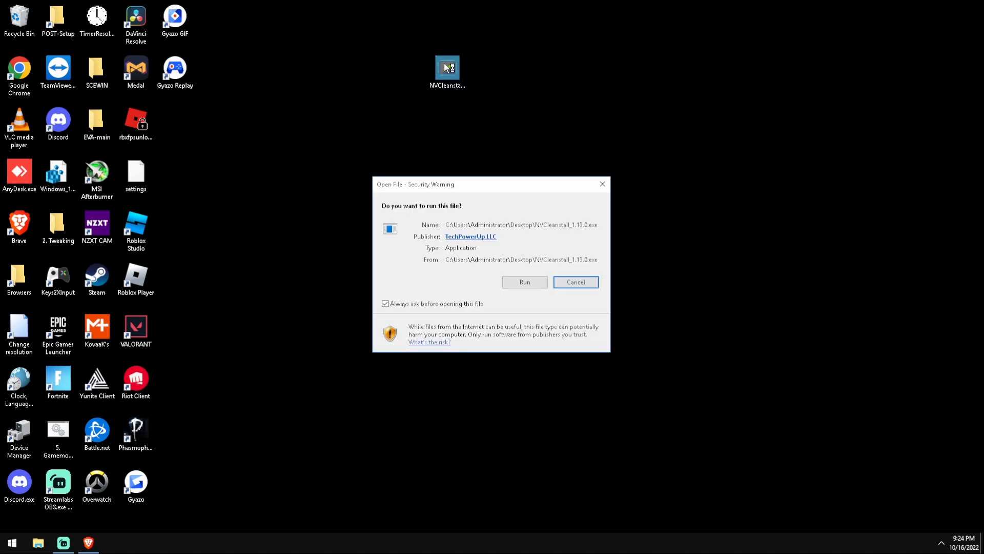
{"action": "left_click", "coordinate": [524, 282]}
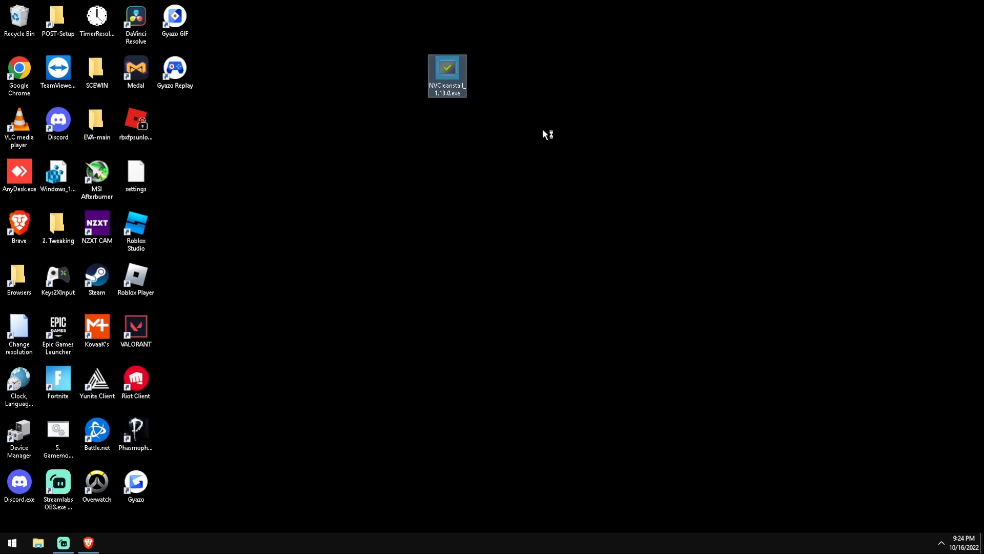
{"action": "mouse_move", "coordinate": [545, 136]}
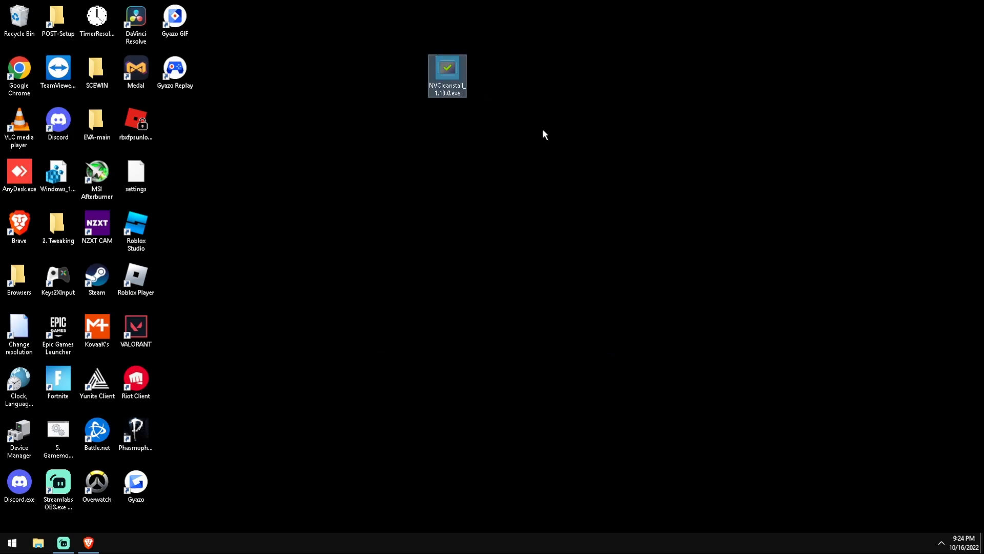
{"action": "mouse_move", "coordinate": [609, 183]}
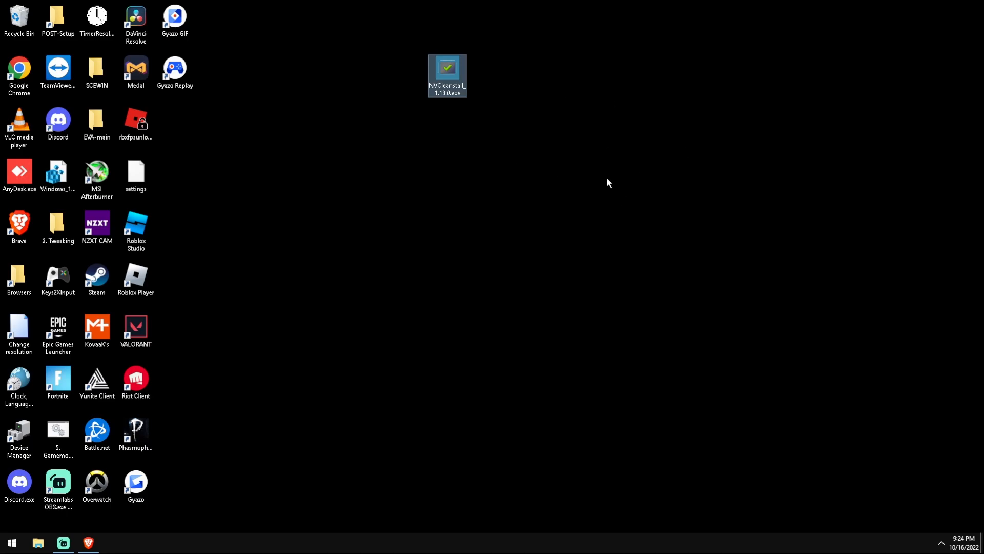
{"action": "double_click", "coordinate": [448, 68]}
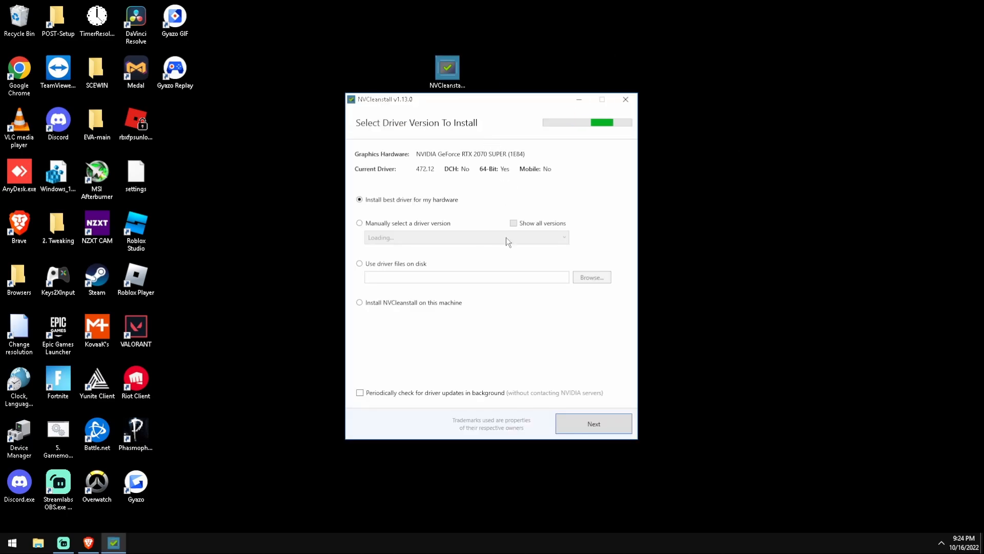
Choose manual driver selection and pick version 472.12 from the driver list
{"action": "left_click", "coordinate": [359, 224]}
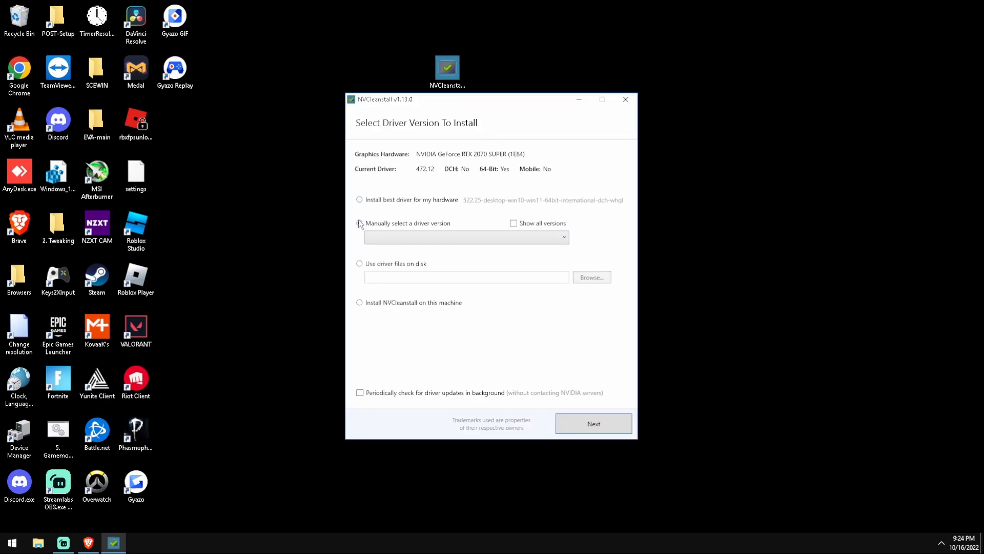
{"action": "left_click", "coordinate": [359, 224]}
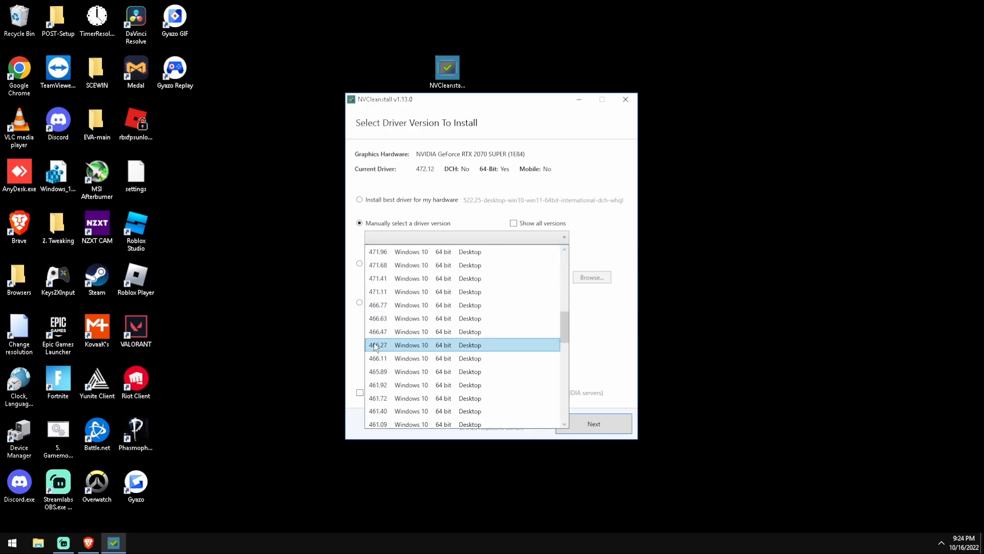
{"action": "scroll", "scroll_direction": "down", "scroll_amount": 3}
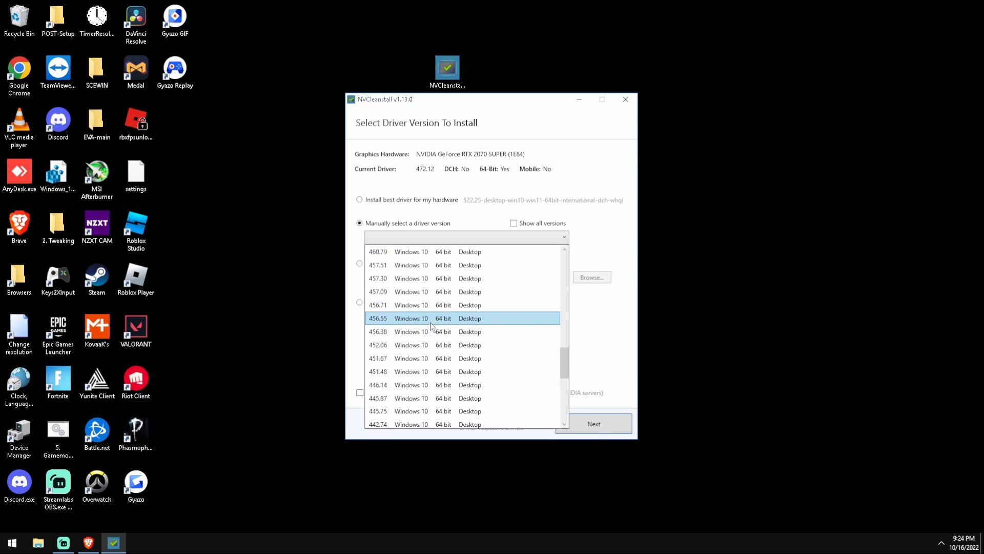
{"action": "scroll", "scroll_direction": "down", "scroll_amount": 3}
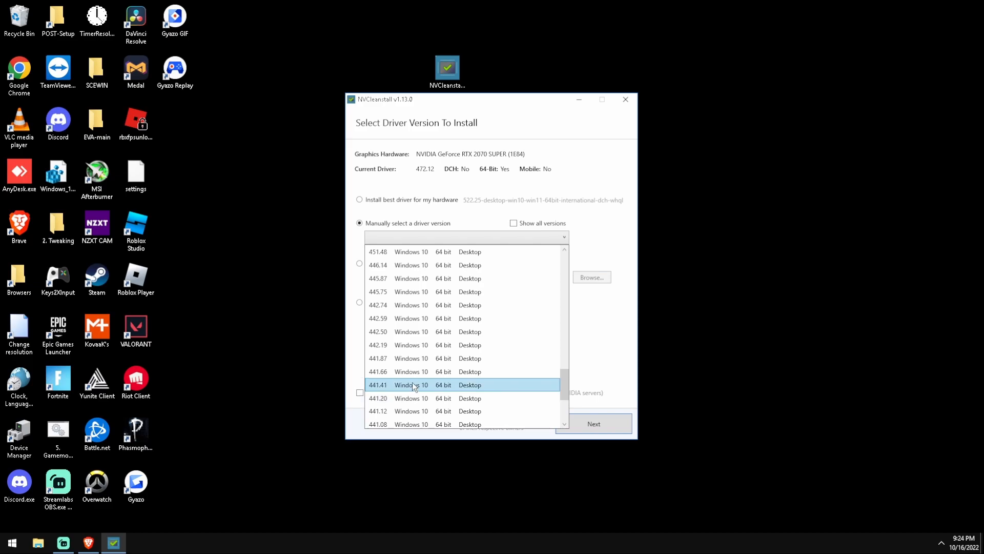
{"action": "mouse_move", "coordinate": [394, 387]}
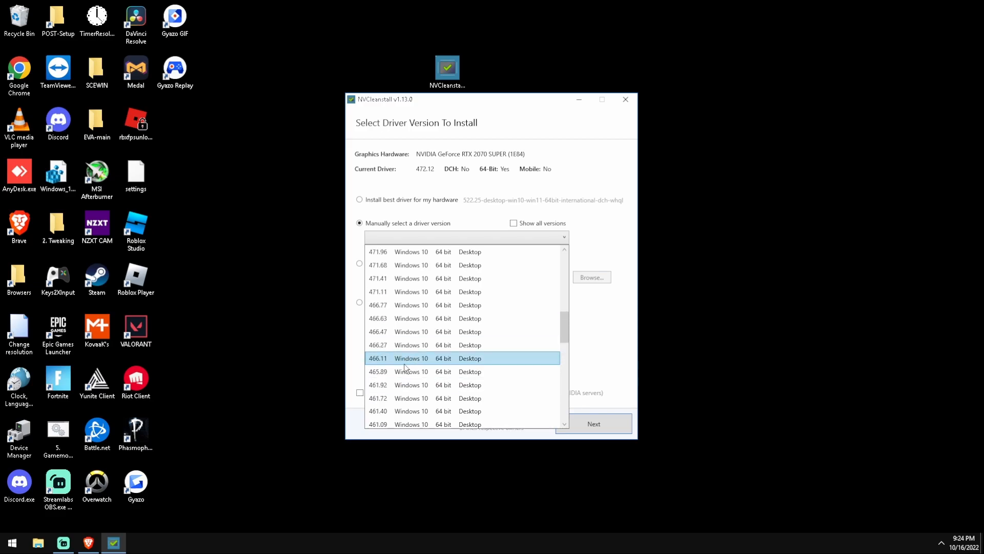
{"action": "left_click", "coordinate": [428, 332]}
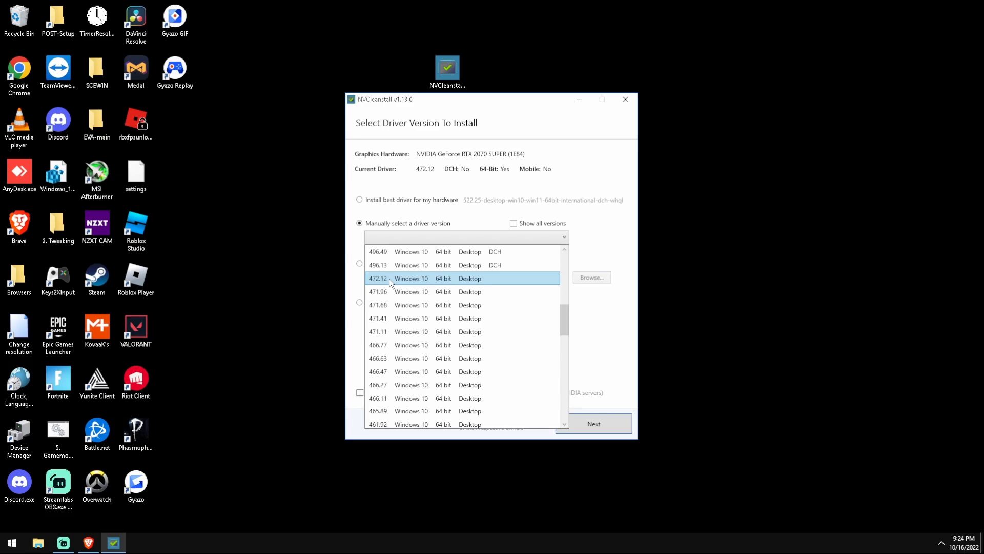
{"action": "mouse_move", "coordinate": [401, 281]}
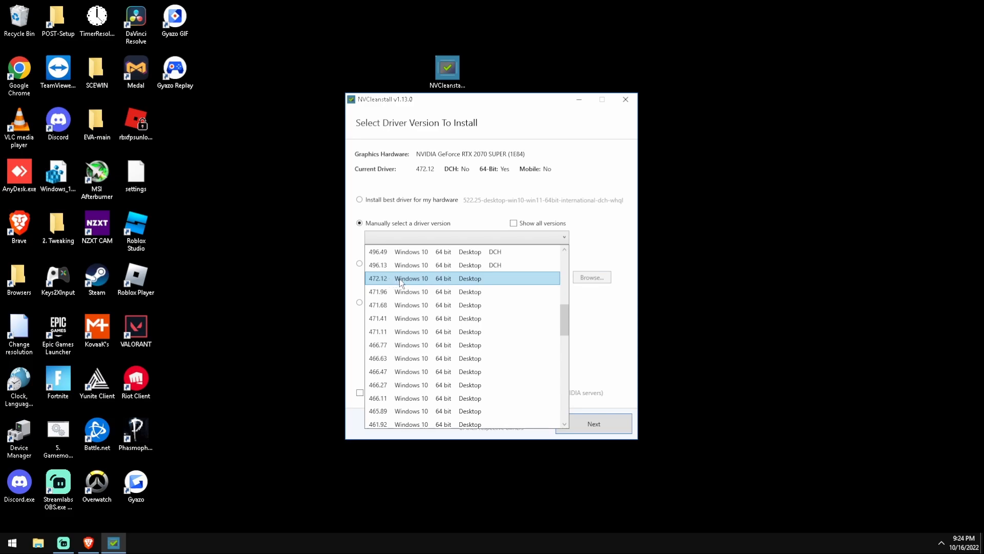
{"action": "scroll", "scroll_direction": "down", "scroll_amount": 3}
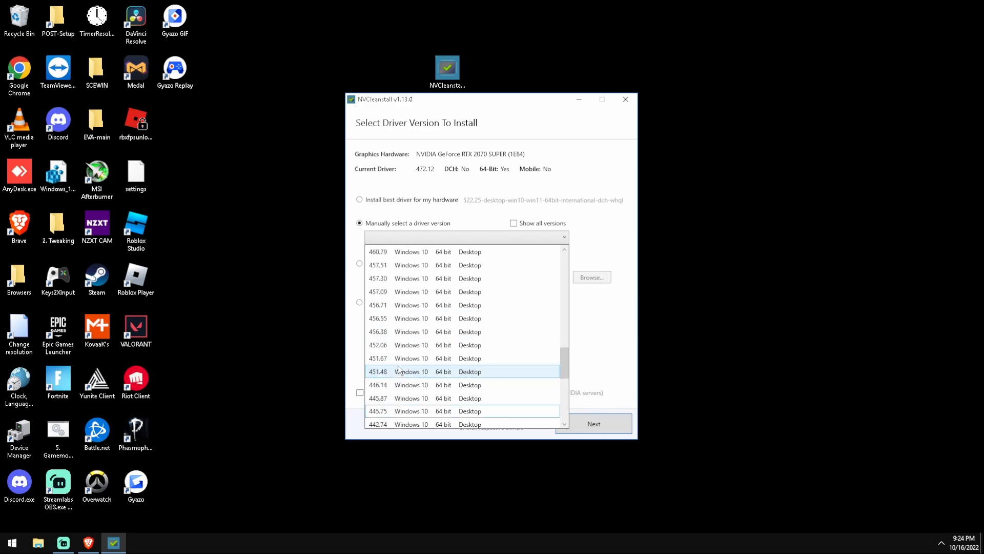
{"action": "left_click", "coordinate": [398, 279]}
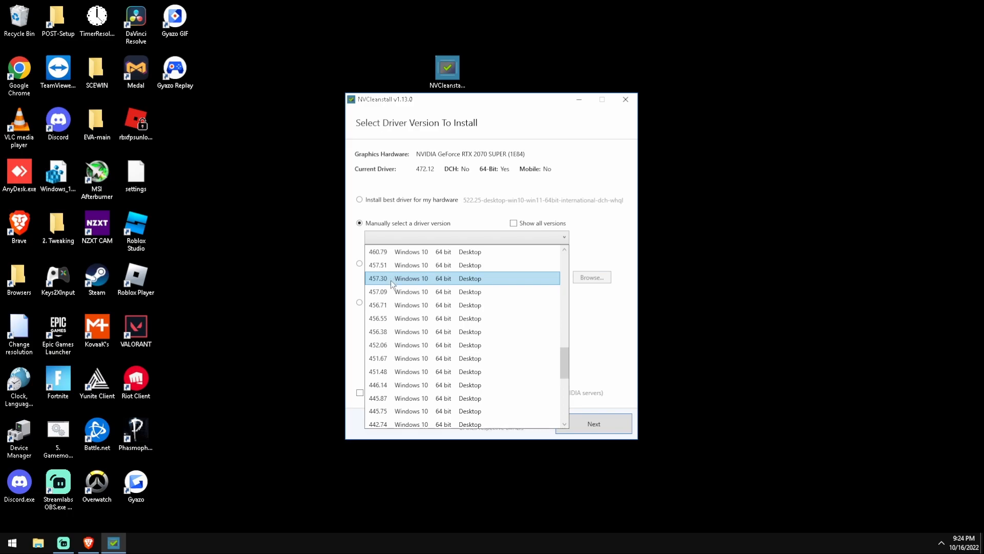
{"action": "mouse_move", "coordinate": [381, 280]}
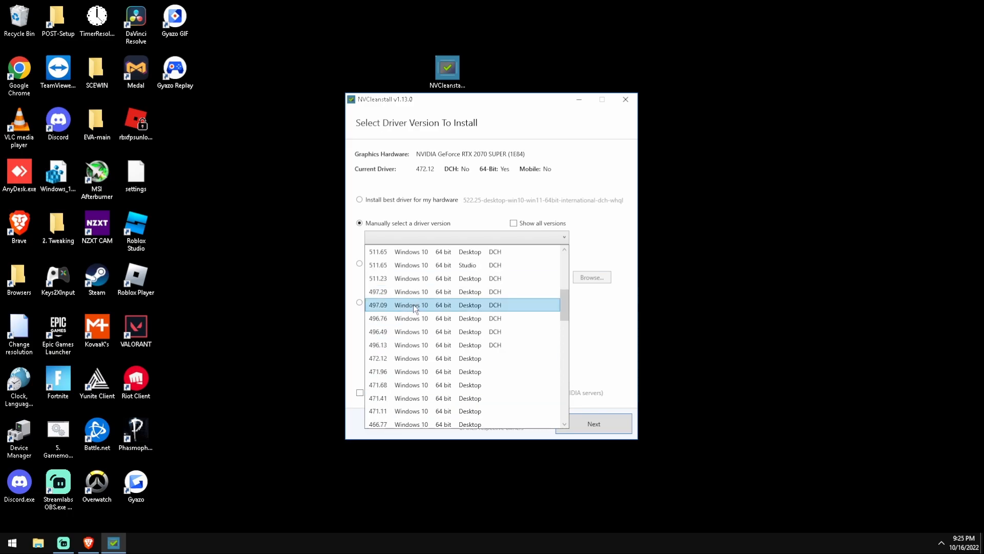
{"action": "left_click", "coordinate": [377, 358]}
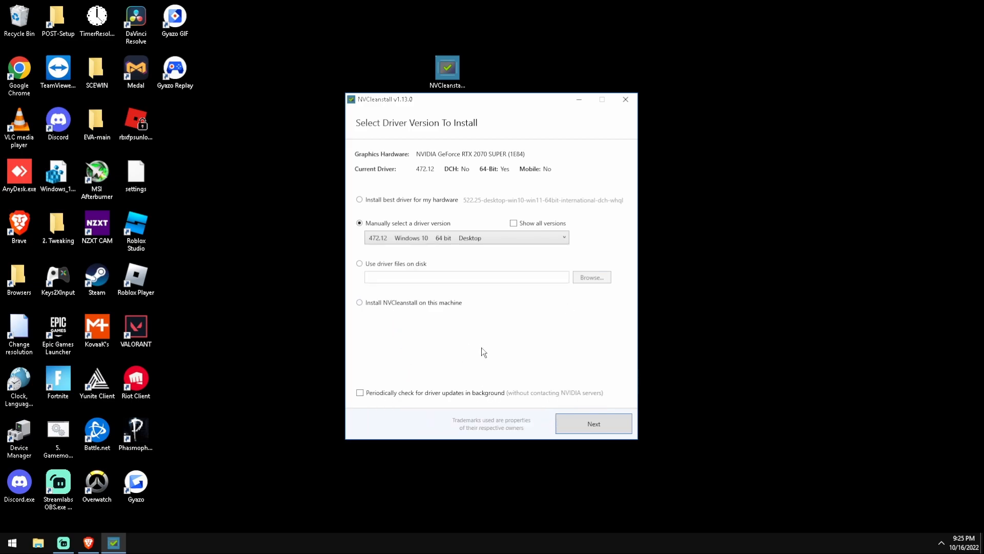
Keep only the required Display Driver component, peek at hidden tray icons, and continue to copying files
{"action": "left_click", "coordinate": [594, 423]}
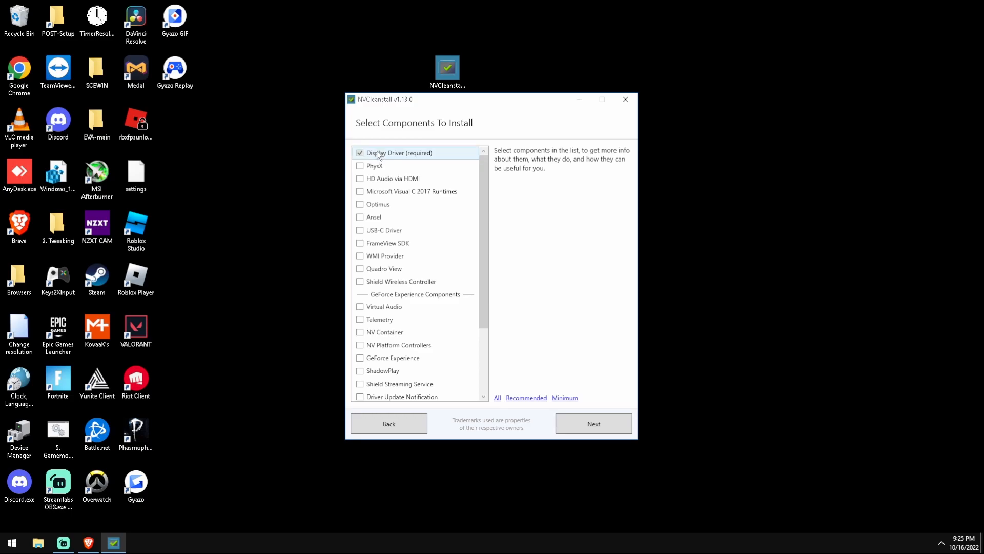
{"action": "mouse_move", "coordinate": [416, 287]}
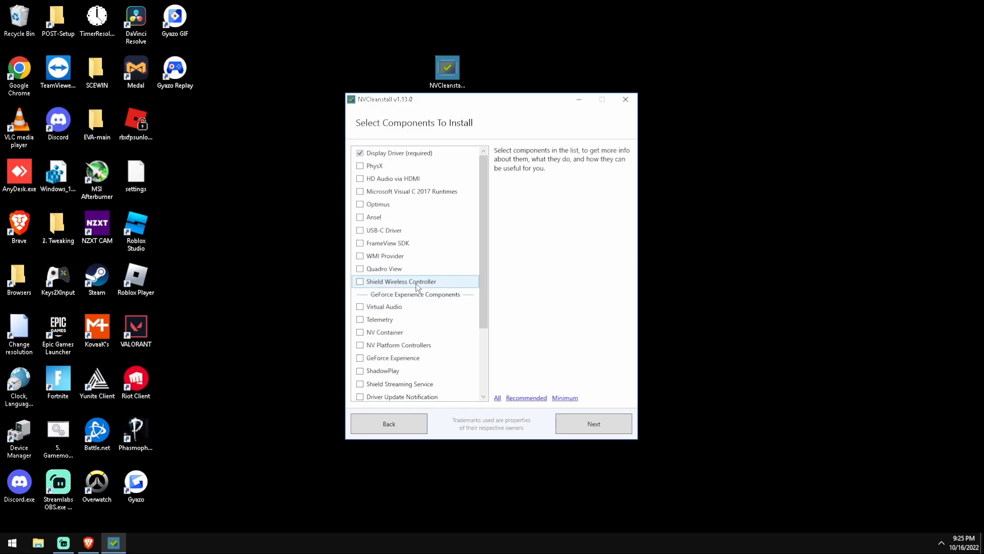
{"action": "mouse_move", "coordinate": [396, 269]}
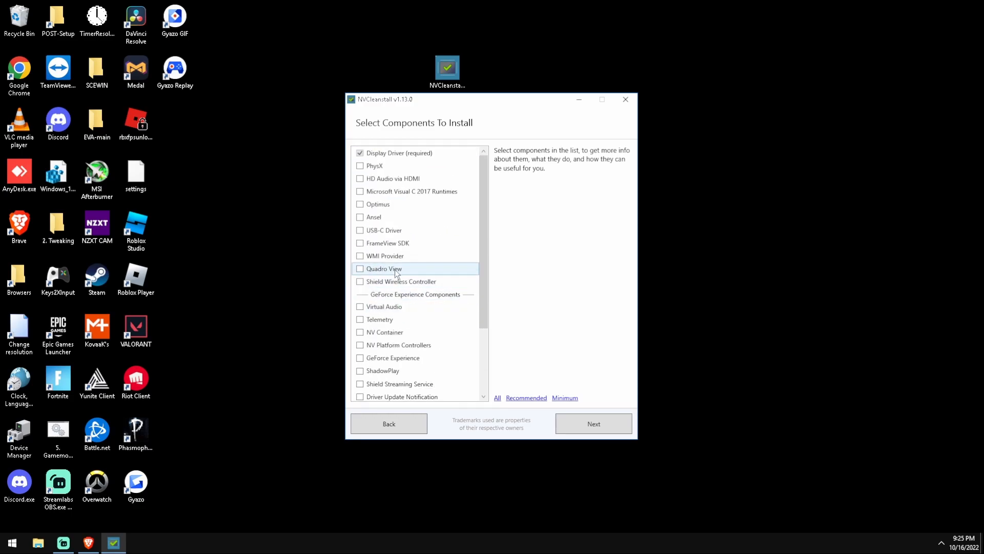
{"action": "mouse_move", "coordinate": [391, 270]}
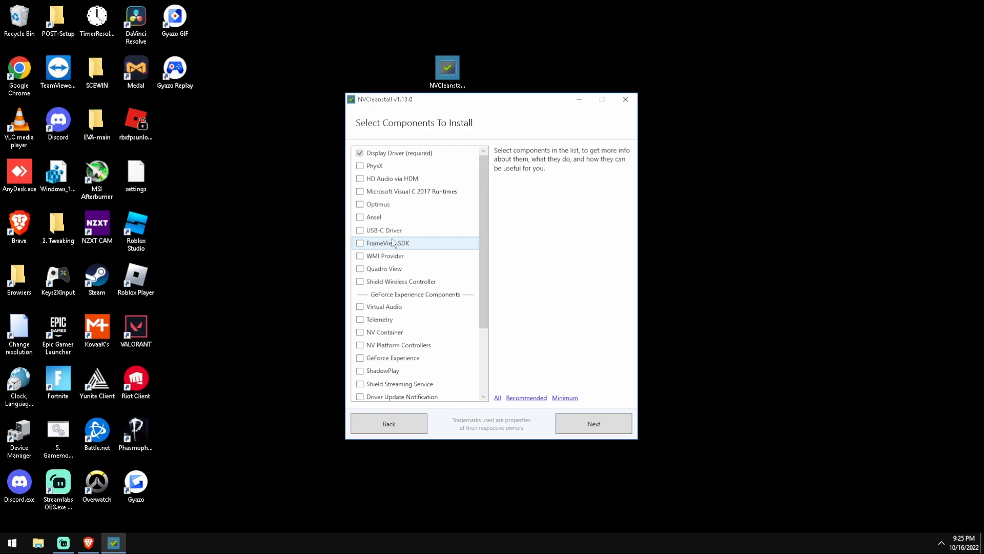
{"action": "mouse_move", "coordinate": [949, 524]}
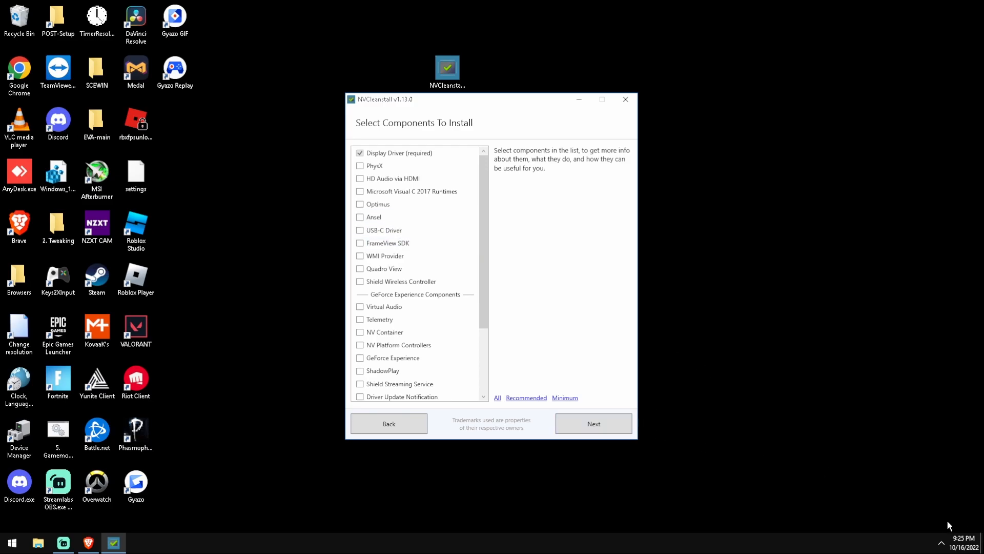
{"action": "left_click", "coordinate": [941, 542]}
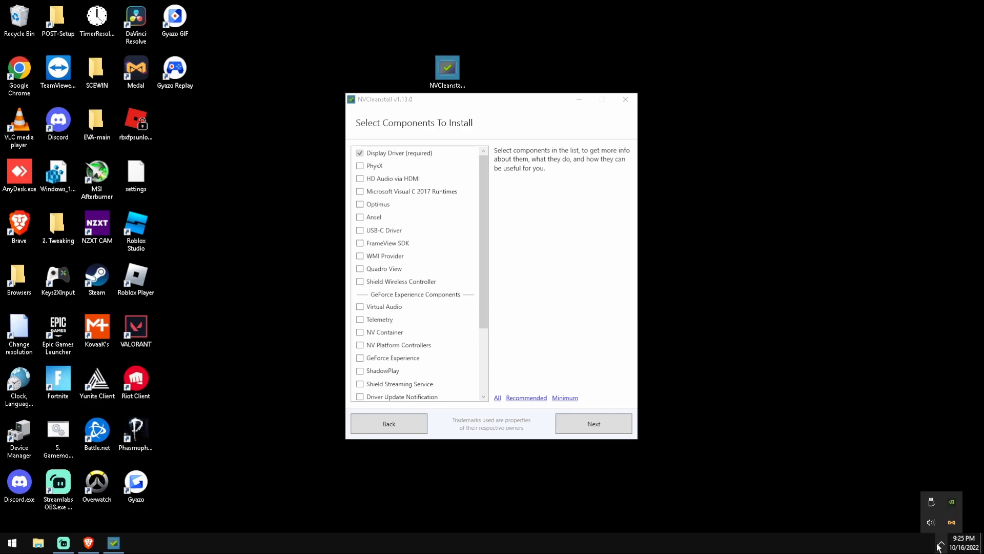
{"action": "left_click", "coordinate": [593, 424]}
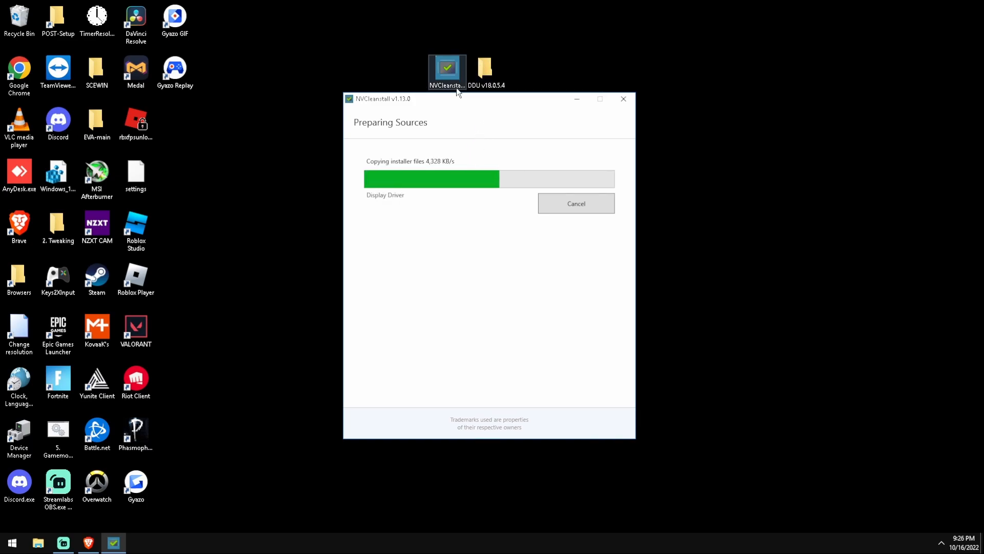
Select the DDU v18.0.5.4 folder on the desktop while installer files copy
{"action": "left_click", "coordinate": [484, 67]}
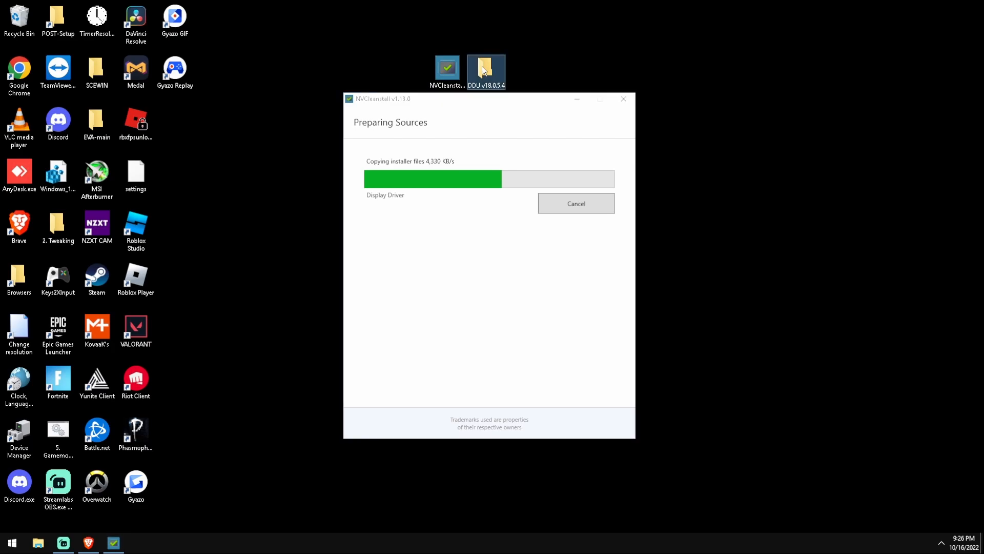
Open the DDU v18.0.5.4 folder, launch Display Driver Uninstaller and dismiss its update prompt
{"action": "double_click", "coordinate": [485, 70]}
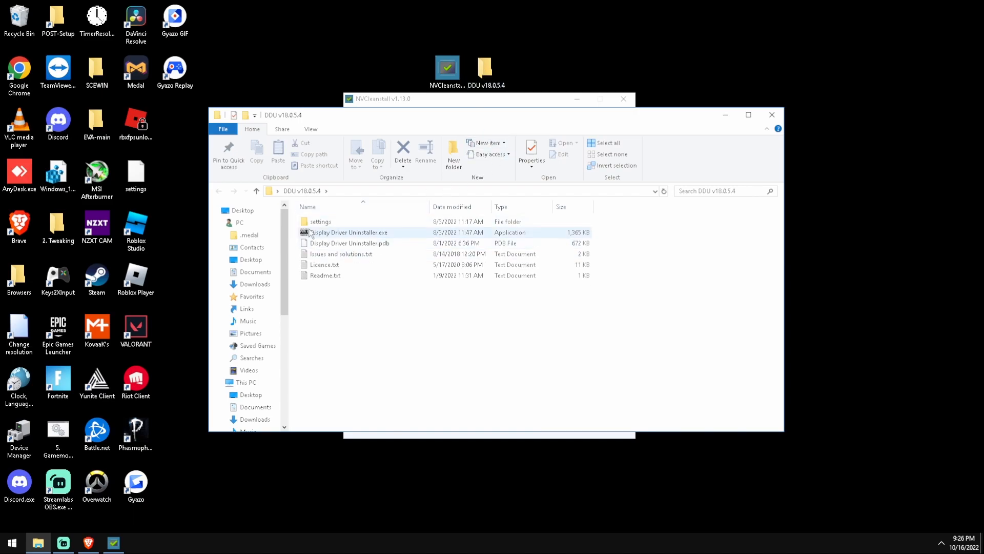
{"action": "left_click", "coordinate": [348, 232]}
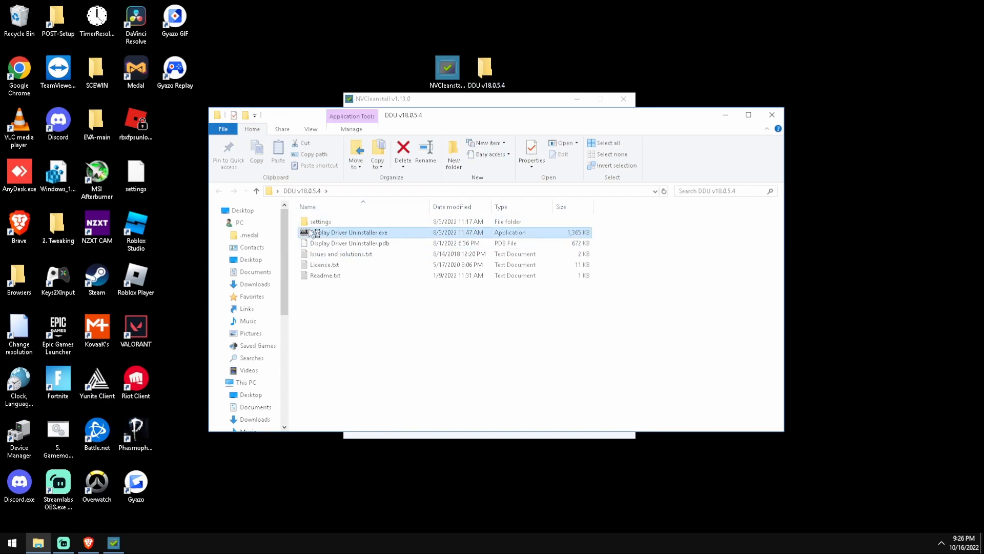
{"action": "double_click", "coordinate": [349, 231]}
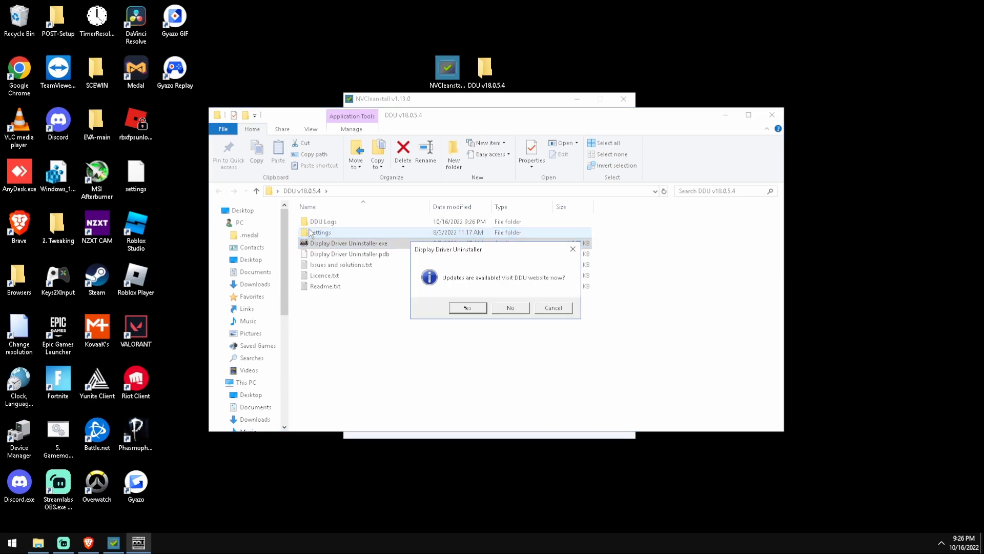
{"action": "left_click", "coordinate": [510, 308]}
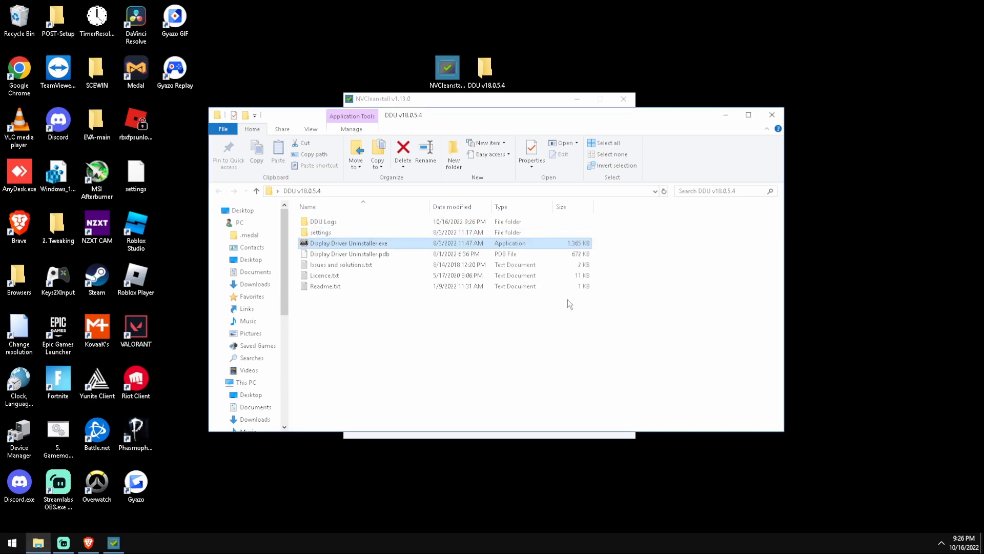
{"action": "mouse_move", "coordinate": [370, 246]}
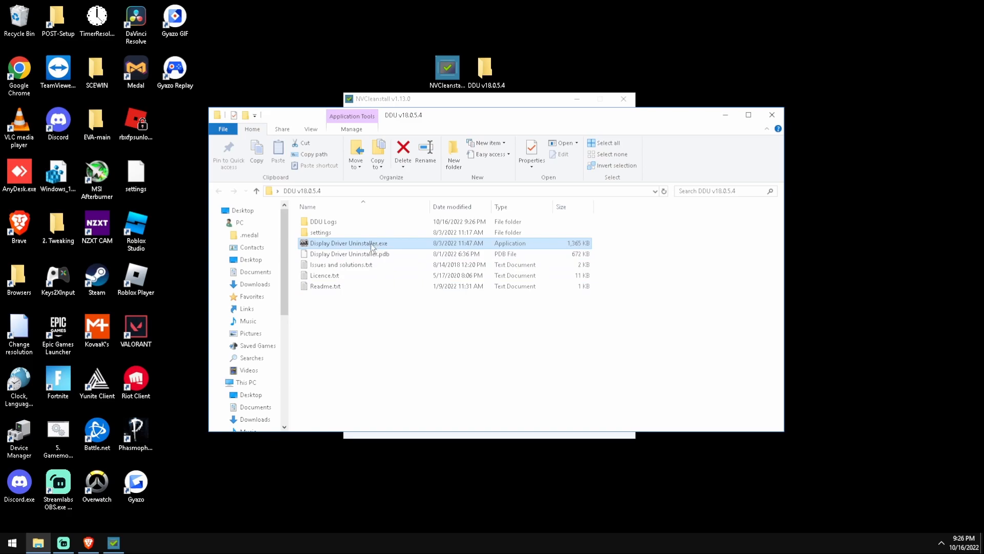
Relaunch DDU, decline the update prompt, and set device type GPU with NVIDIA as the device
{"action": "double_click", "coordinate": [349, 243]}
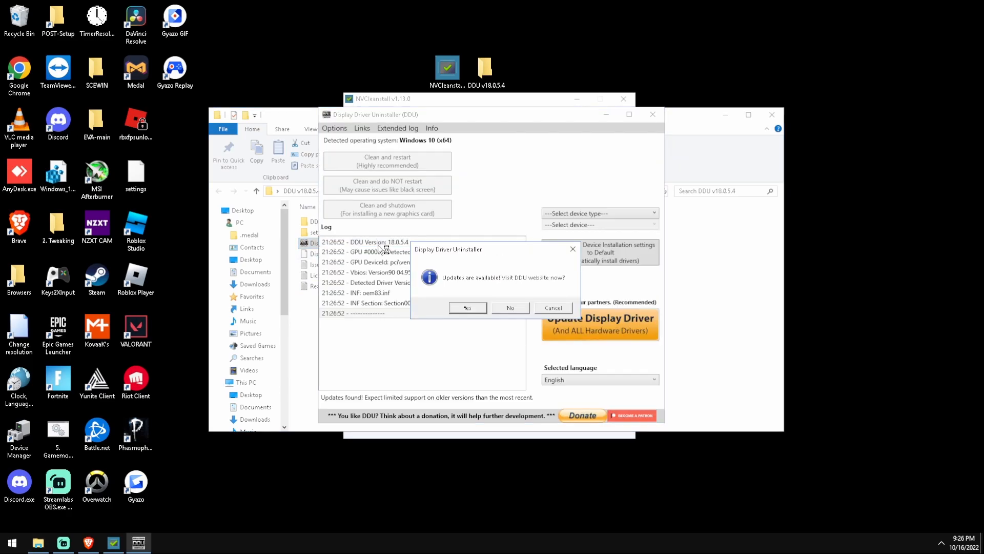
{"action": "left_click", "coordinate": [510, 307]}
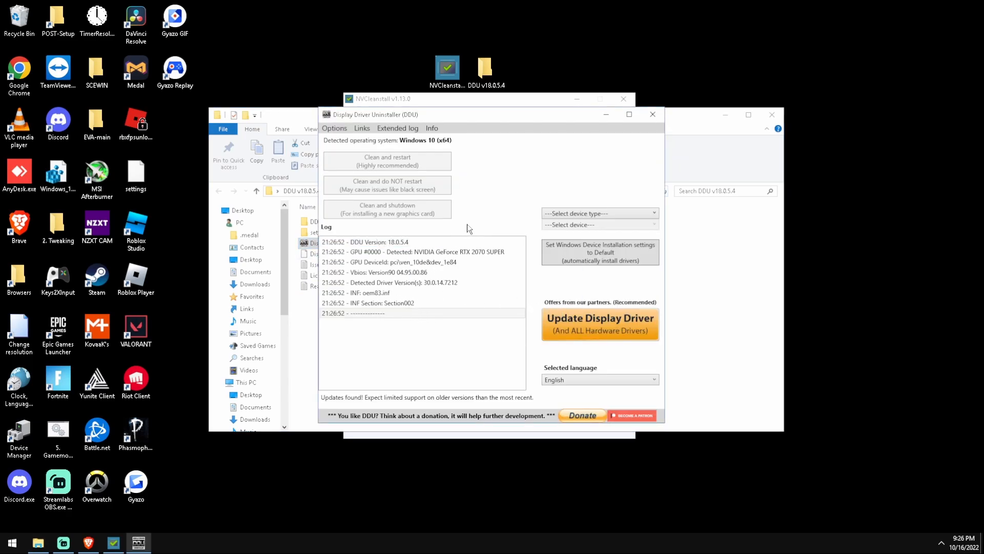
{"action": "left_click", "coordinate": [600, 213]}
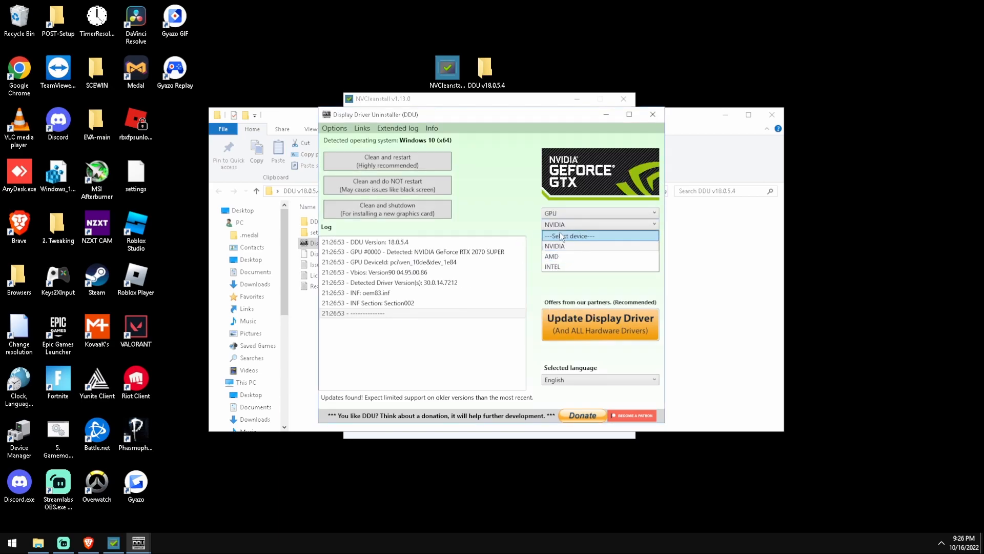
{"action": "left_click", "coordinate": [554, 246]}
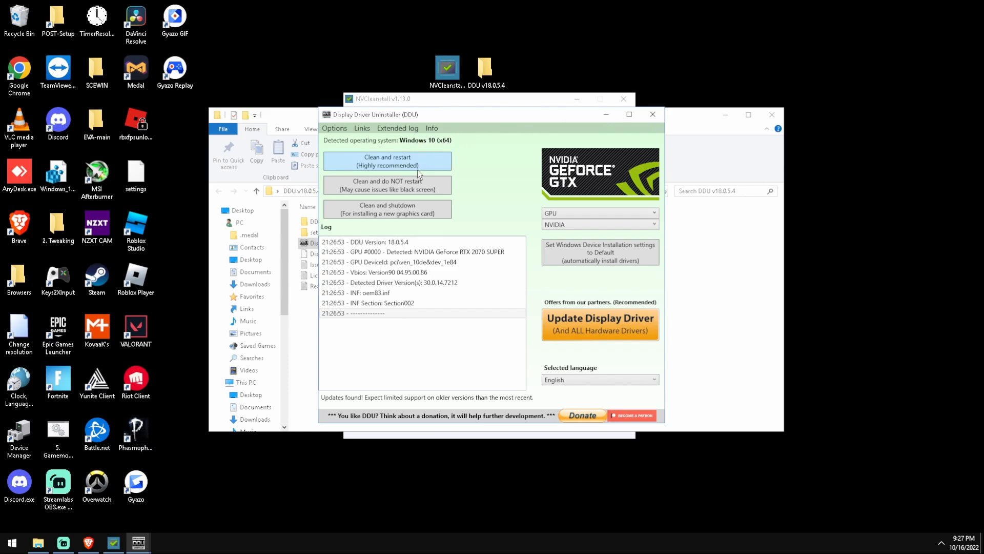
{"action": "mouse_move", "coordinate": [427, 176]}
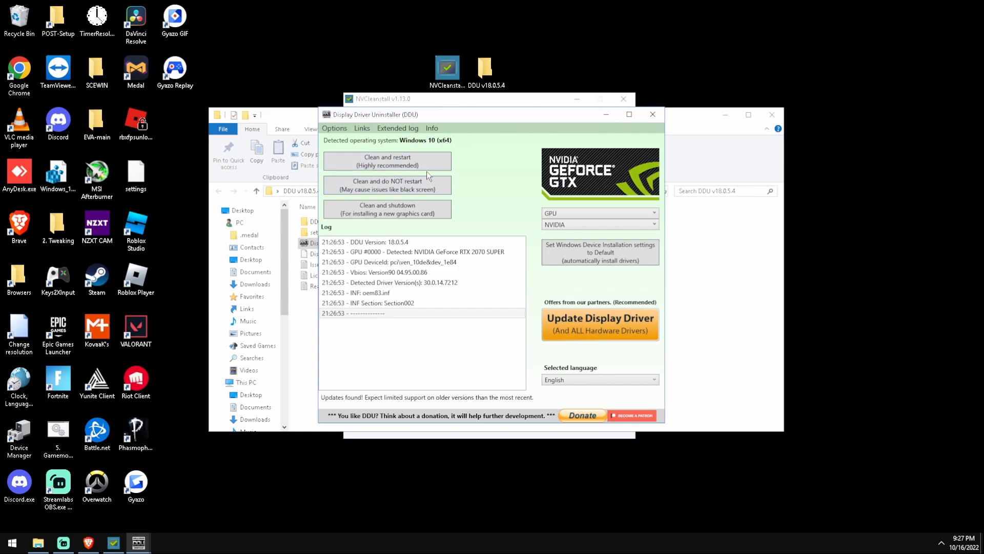
{"action": "mouse_move", "coordinate": [358, 165]}
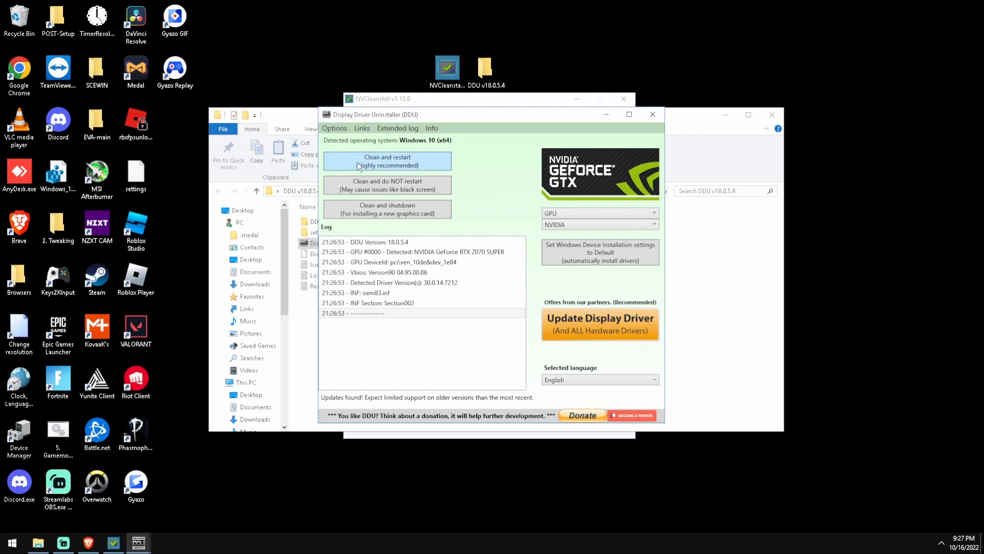
Review DDU's cleaning options, then close DDU without cleaning
{"action": "left_click", "coordinate": [334, 128]}
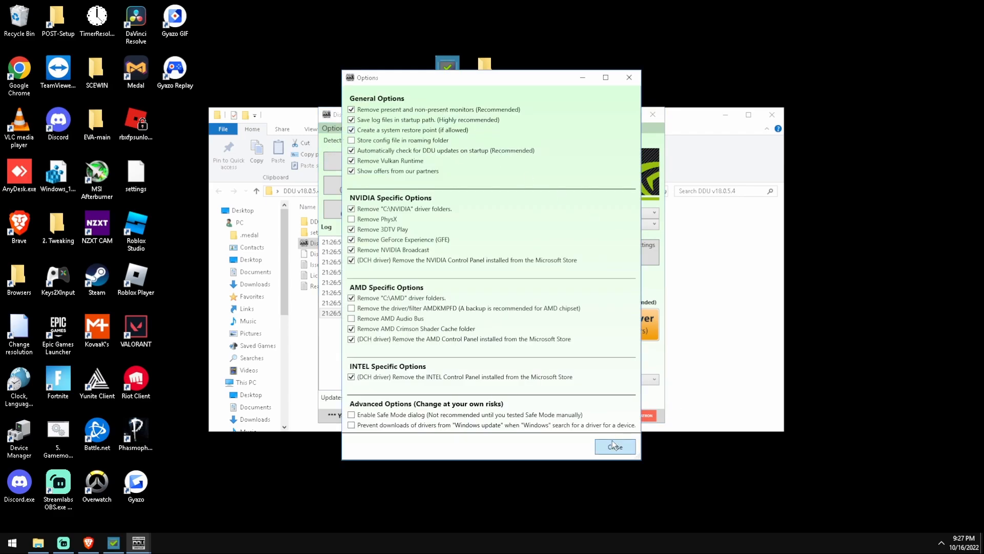
{"action": "left_click", "coordinate": [615, 447]}
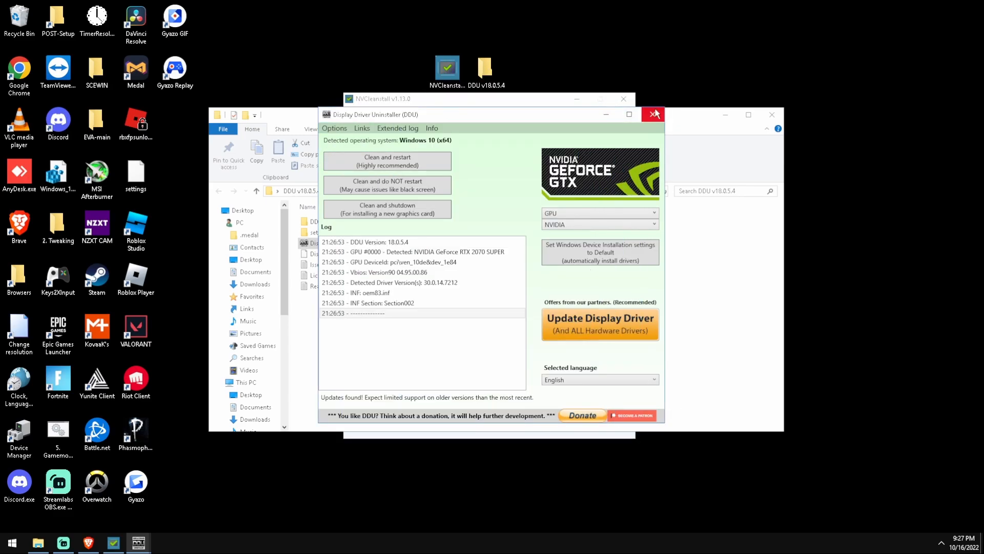
{"action": "left_click", "coordinate": [653, 114]}
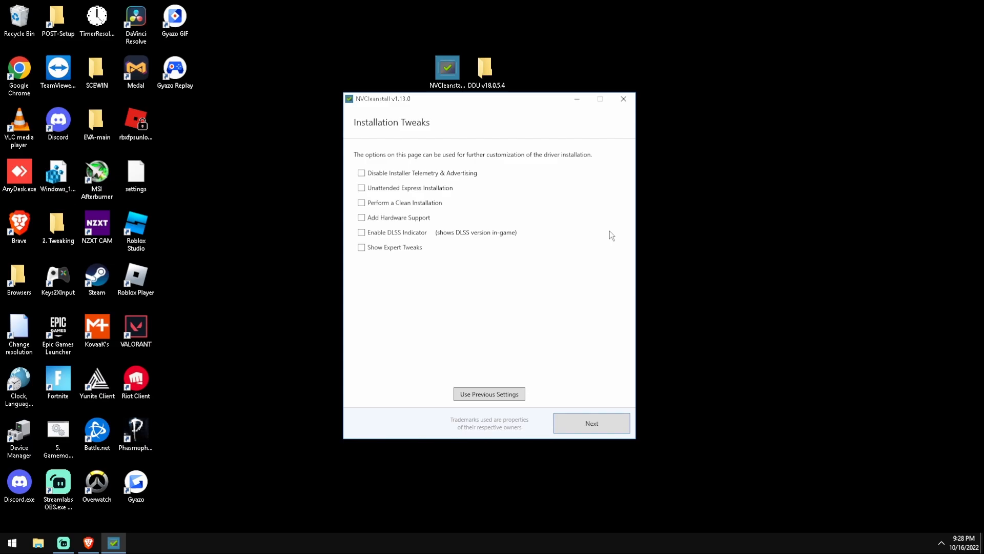
{"action": "mouse_move", "coordinate": [436, 231]}
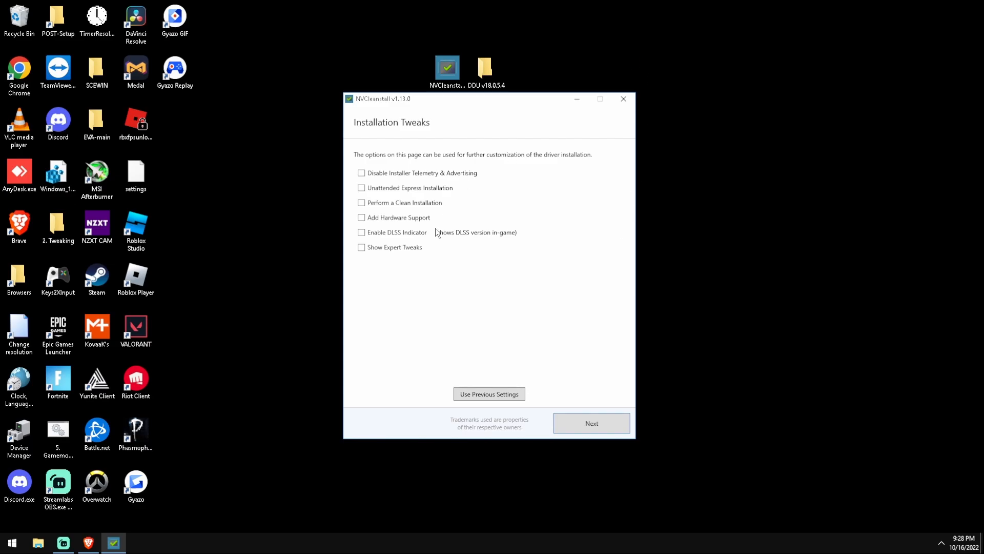
Disable installer and driver telemetry, HD Audio sleep timer and HDCP, and enable Easy-Anti-Cheat-compatible signing
{"action": "left_click", "coordinate": [361, 172]}
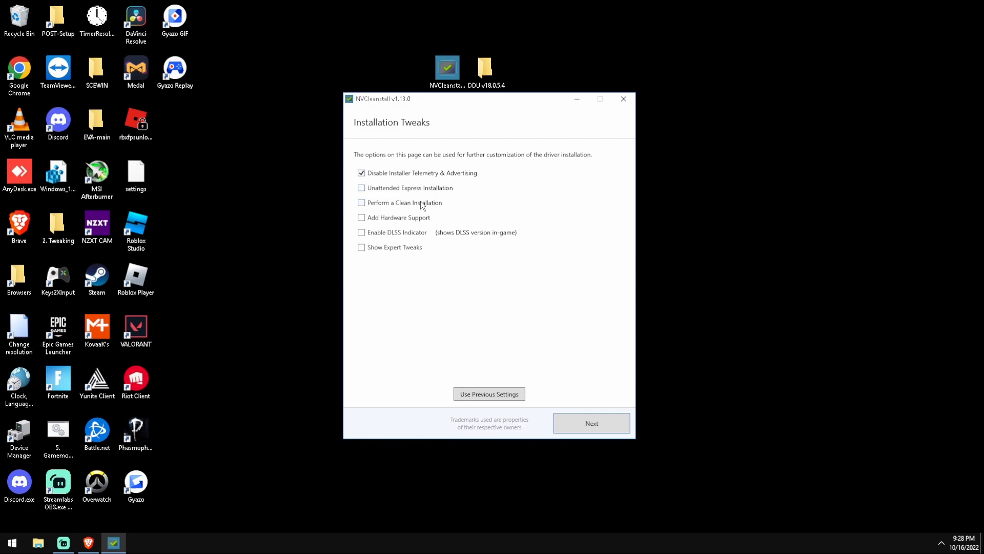
{"action": "mouse_move", "coordinate": [424, 180]}
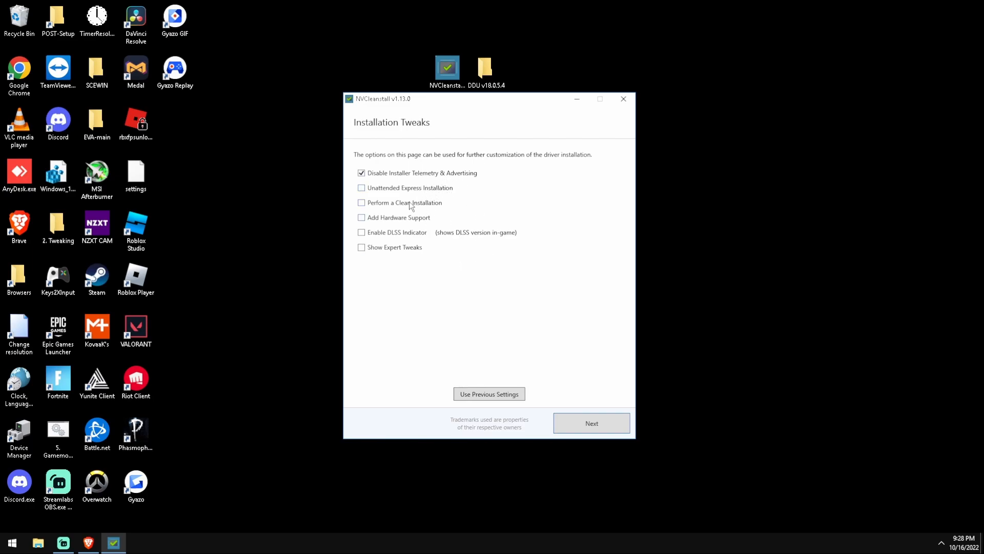
{"action": "left_click", "coordinate": [361, 247]}
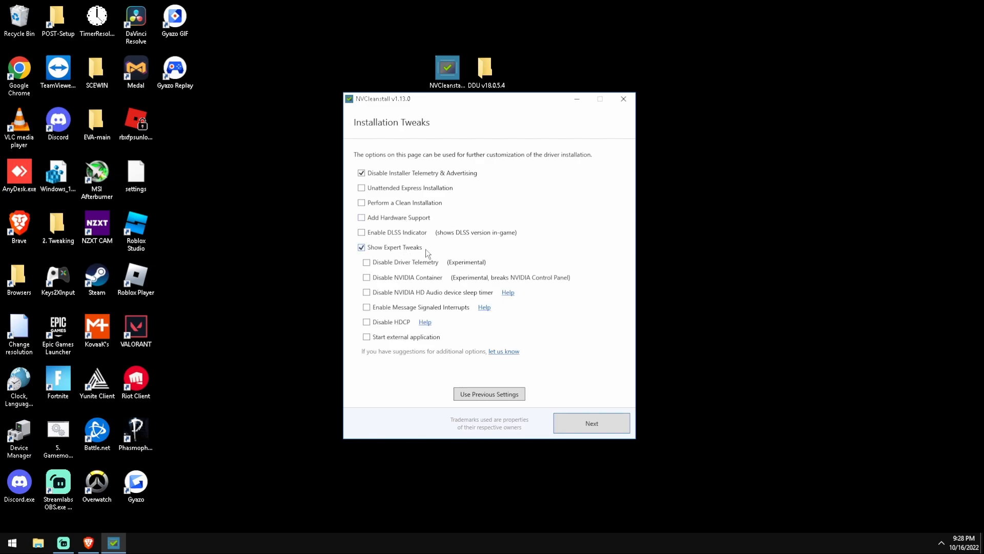
{"action": "left_click", "coordinate": [367, 262]}
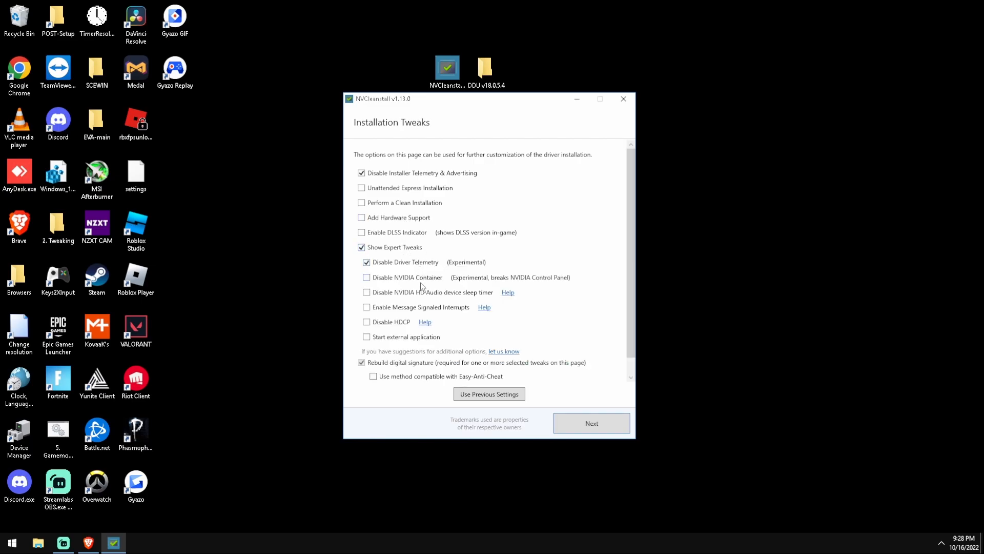
{"action": "left_click", "coordinate": [361, 292]}
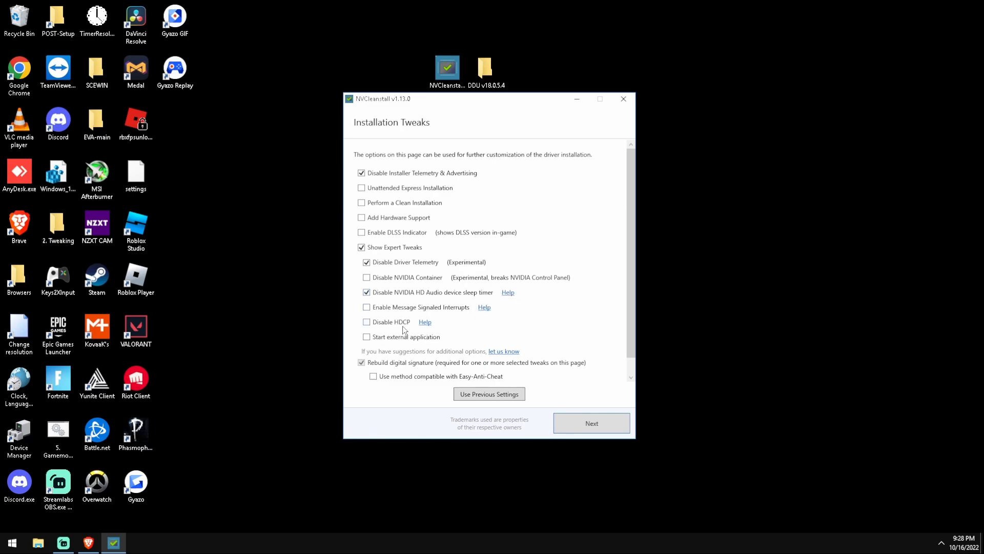
{"action": "left_click", "coordinate": [367, 321]}
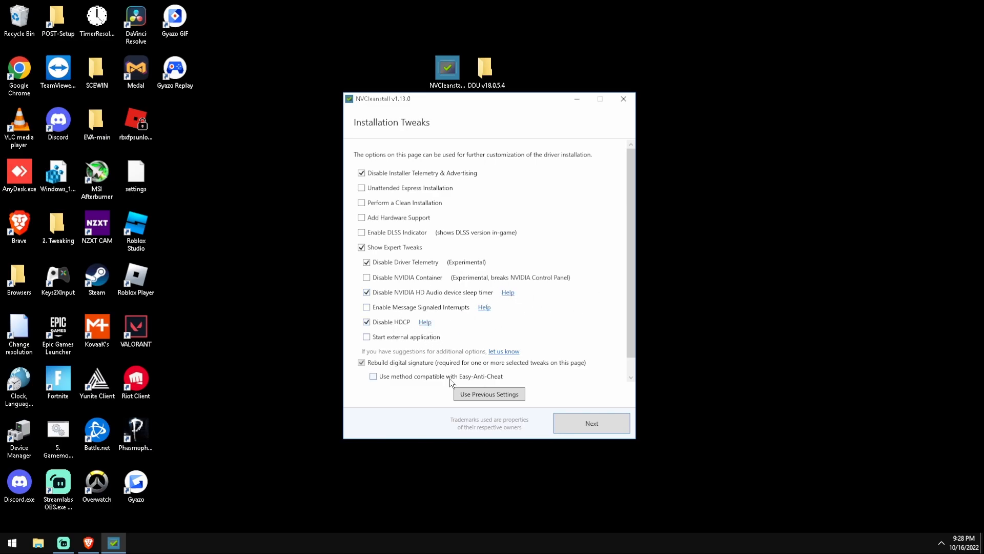
{"action": "left_click", "coordinate": [373, 376]}
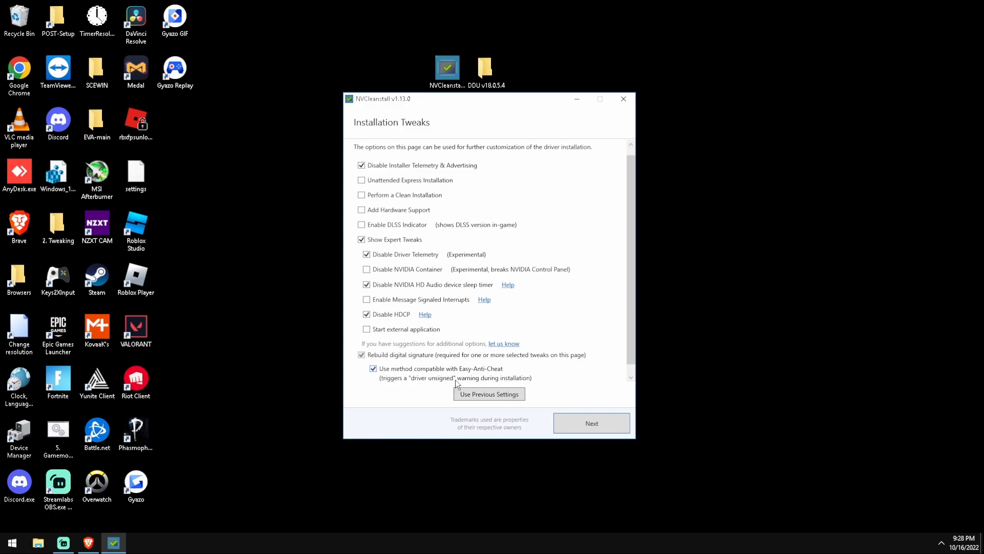
{"action": "mouse_move", "coordinate": [576, 417]}
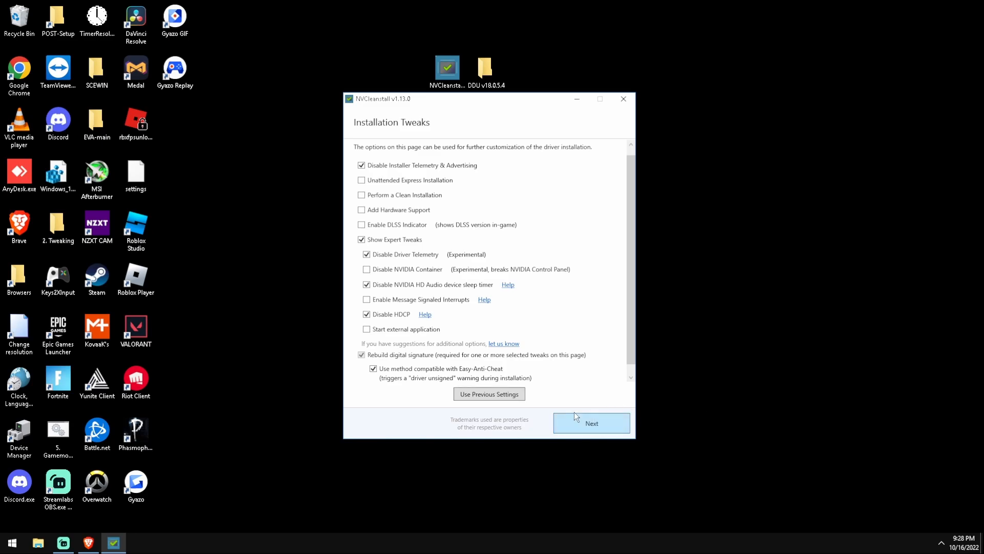
Build the customized installer with these tweaks, then close the Finished NVCleanstall window
{"action": "left_click", "coordinate": [591, 422]}
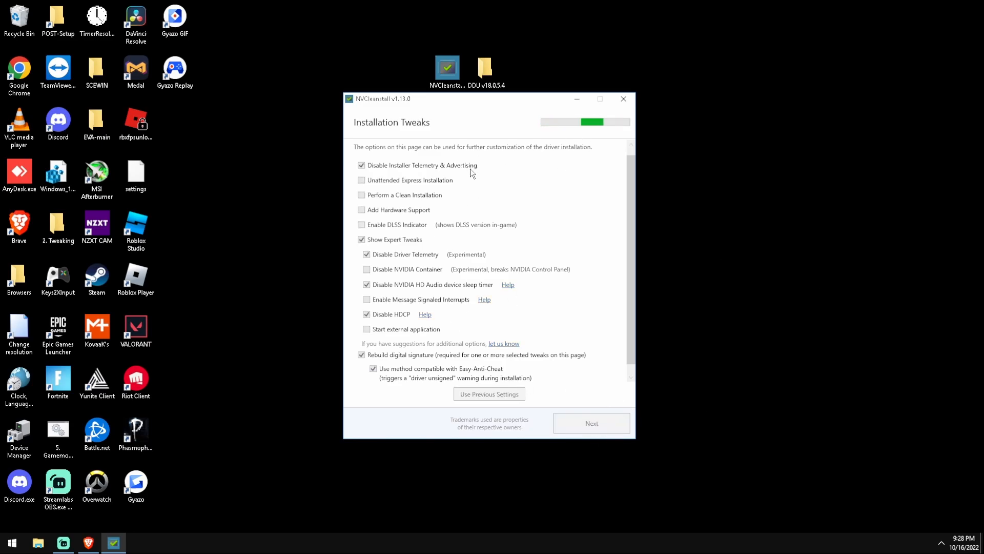
{"action": "mouse_move", "coordinate": [484, 180]}
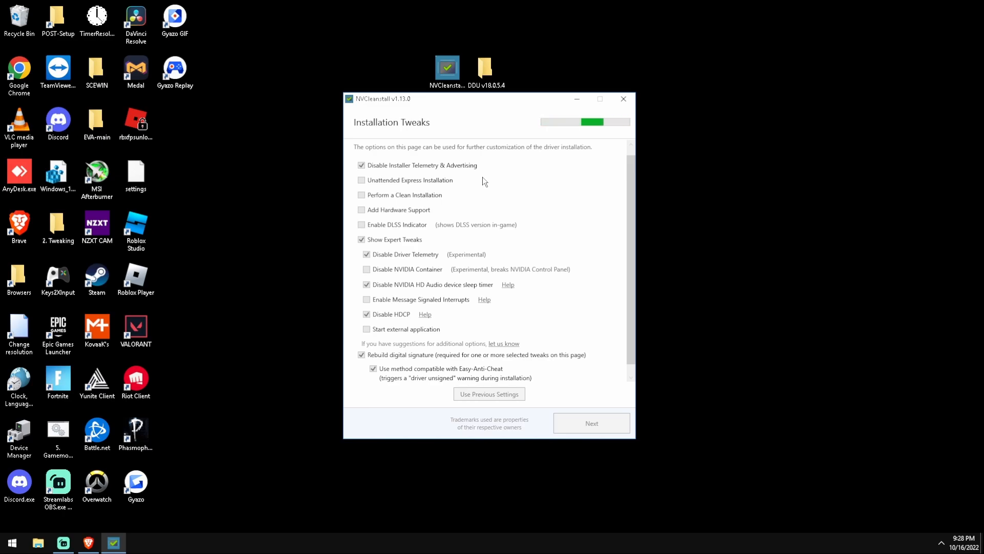
{"action": "left_click", "coordinate": [592, 423]}
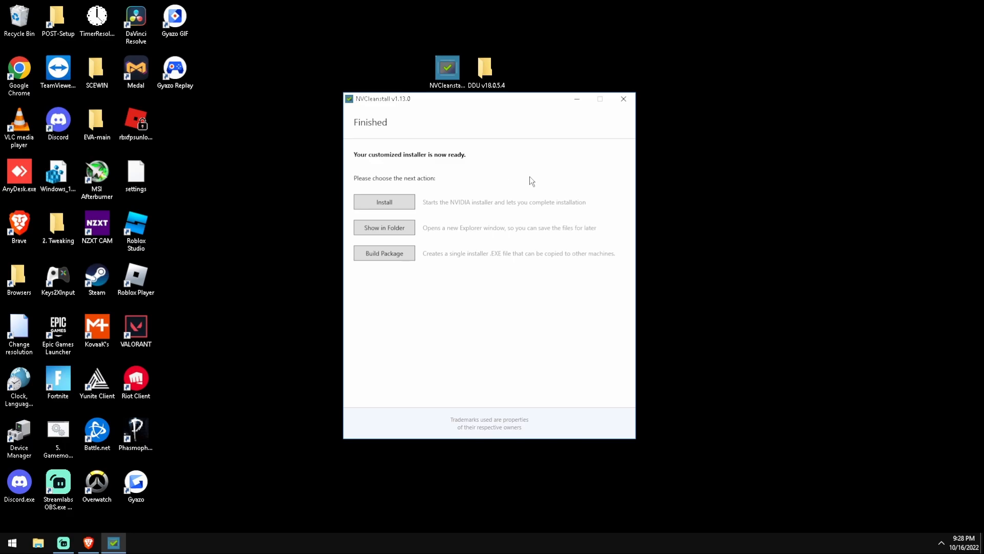
{"action": "mouse_move", "coordinate": [621, 124]}
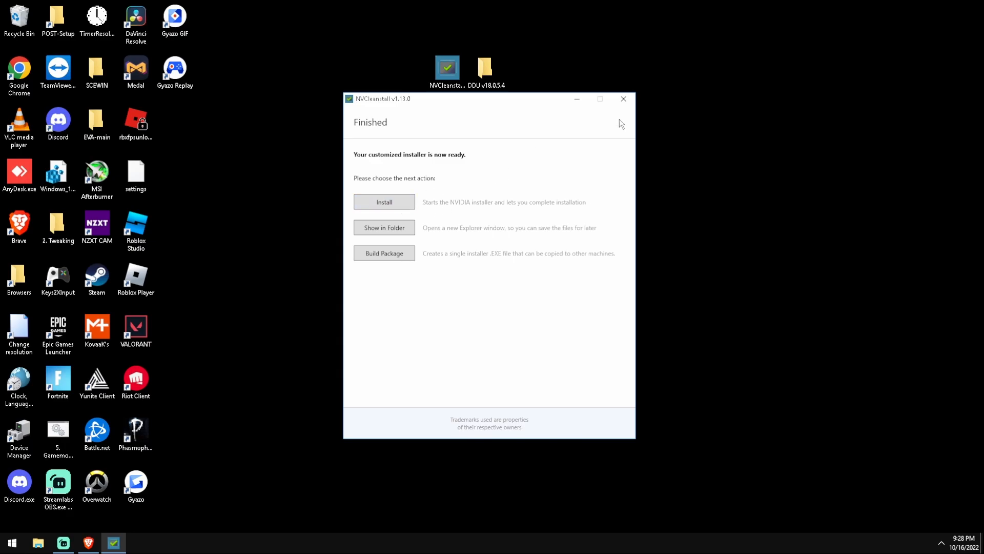
{"action": "left_click", "coordinate": [623, 98]}
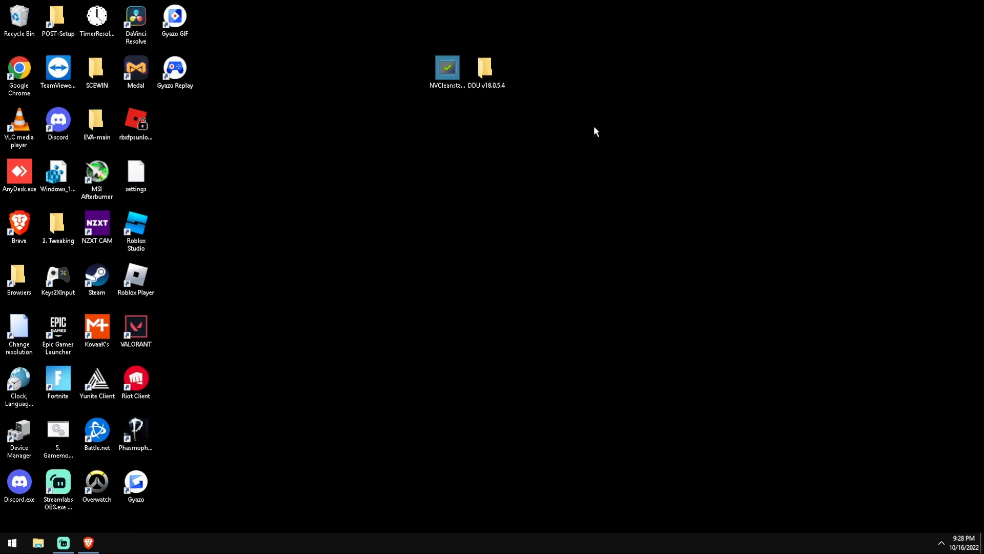
{"action": "mouse_move", "coordinate": [667, 413]}
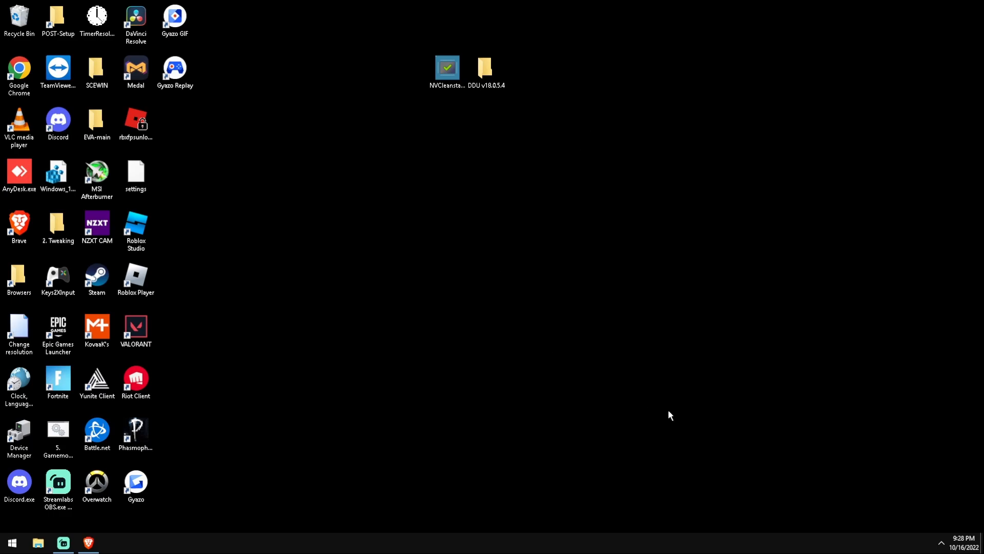
Browse to 2. Tweaking > GPU > NVIDIA, run nvidiaProfileInspector.exe and dismiss its error
{"action": "left_click", "coordinate": [58, 223]}
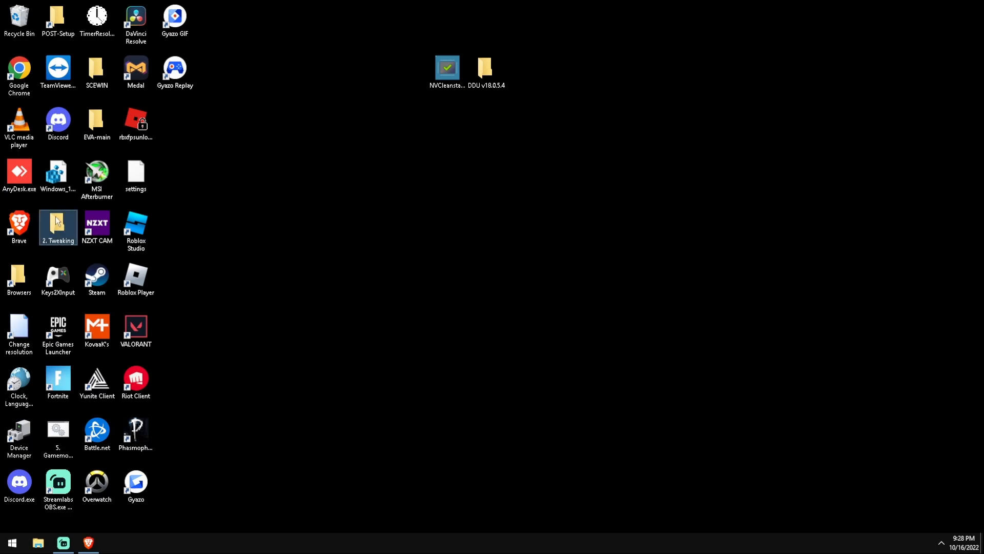
{"action": "double_click", "coordinate": [58, 225]}
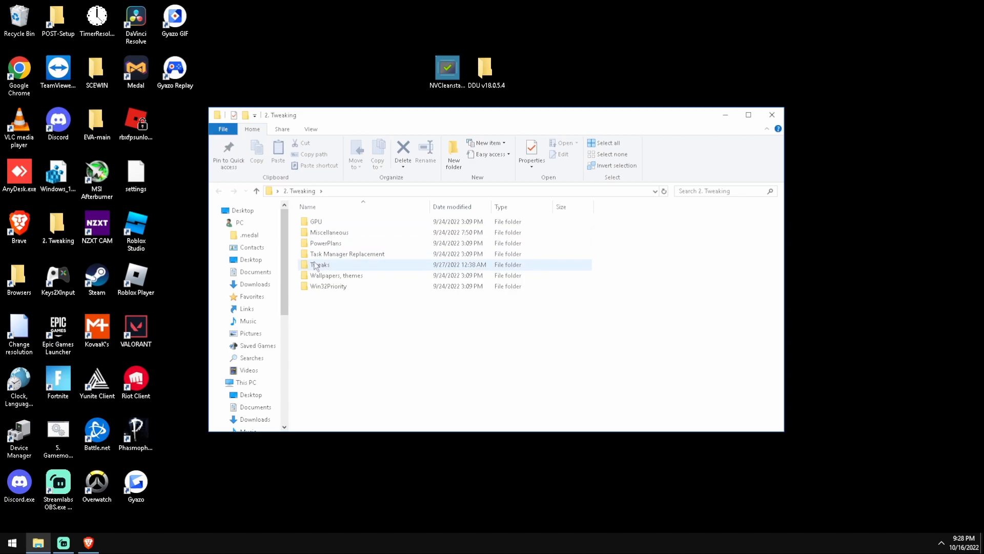
{"action": "double_click", "coordinate": [319, 265]}
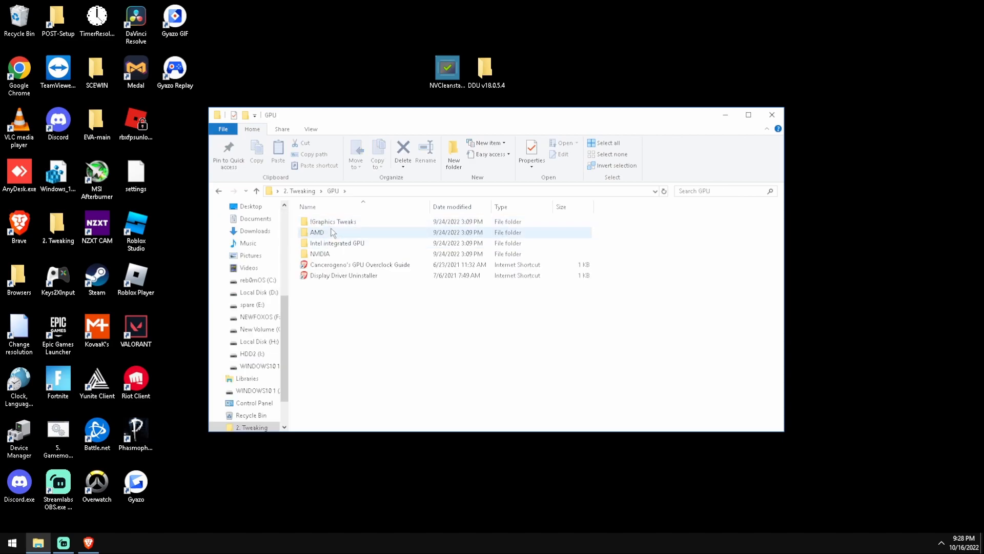
{"action": "double_click", "coordinate": [320, 254]}
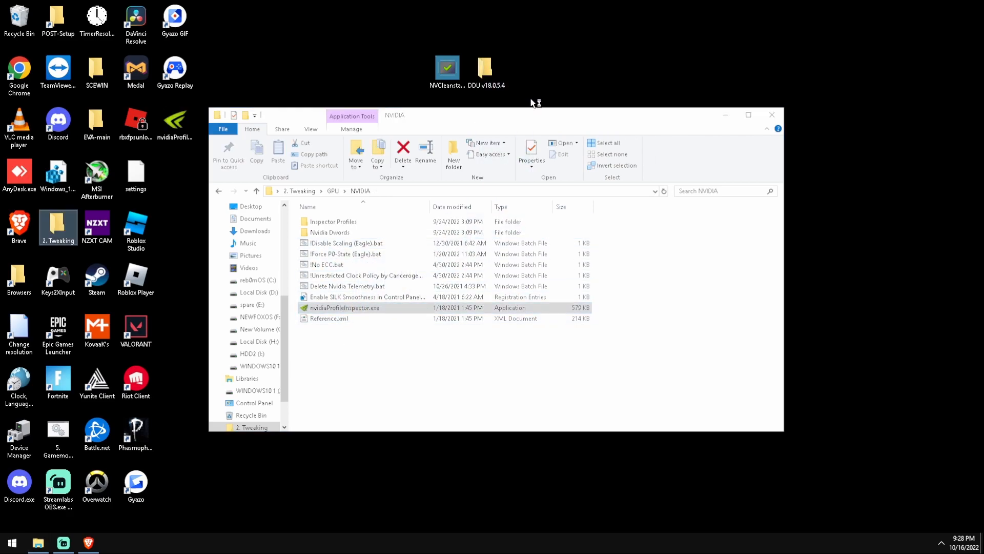
{"action": "double_click", "coordinate": [345, 307]}
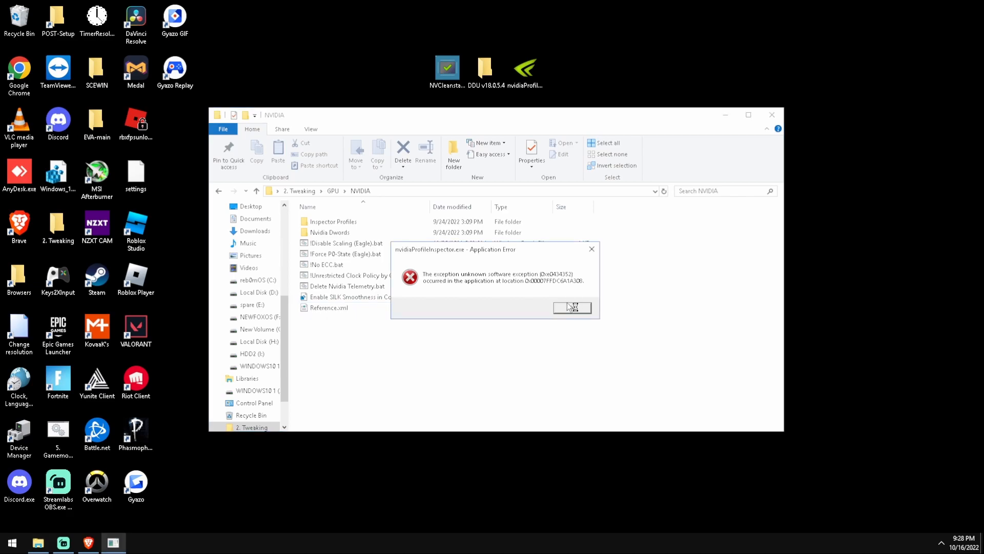
{"action": "left_click", "coordinate": [571, 308]}
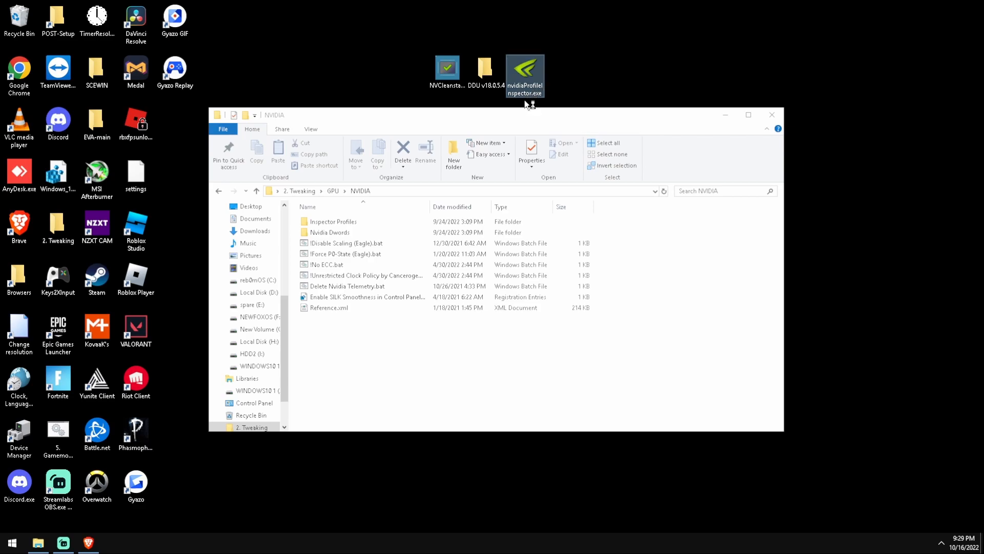
Launch NVIDIA Profile Inspector from the desktop and scroll through the _GLOBAL_DRIVER_PROFILE settings
{"action": "double_click", "coordinate": [524, 67]}
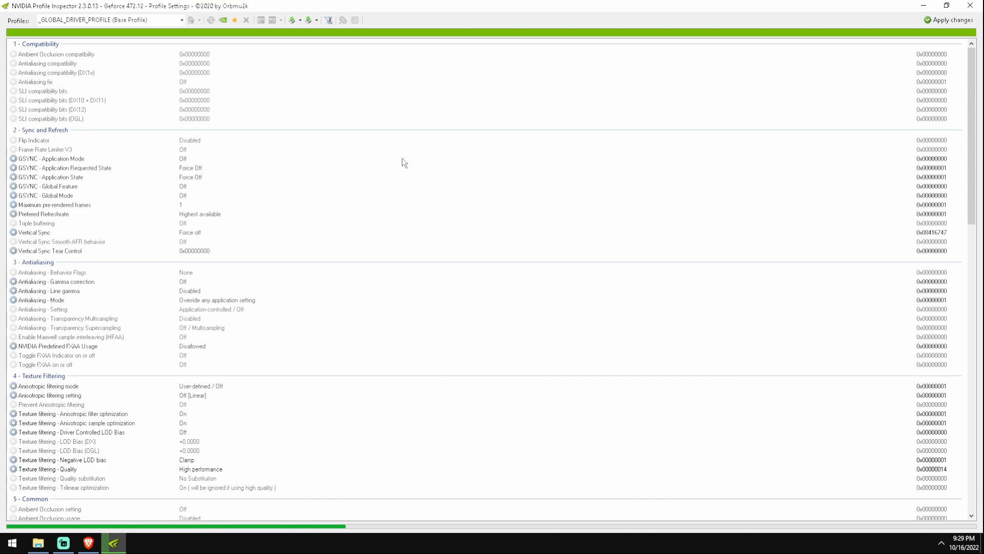
{"action": "mouse_move", "coordinate": [349, 165]}
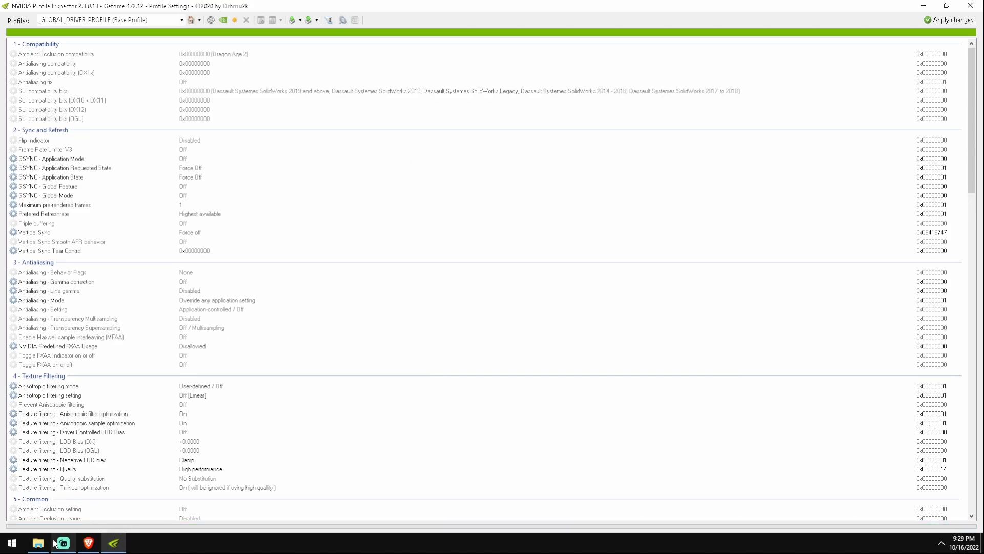
{"action": "mouse_move", "coordinate": [158, 462]}
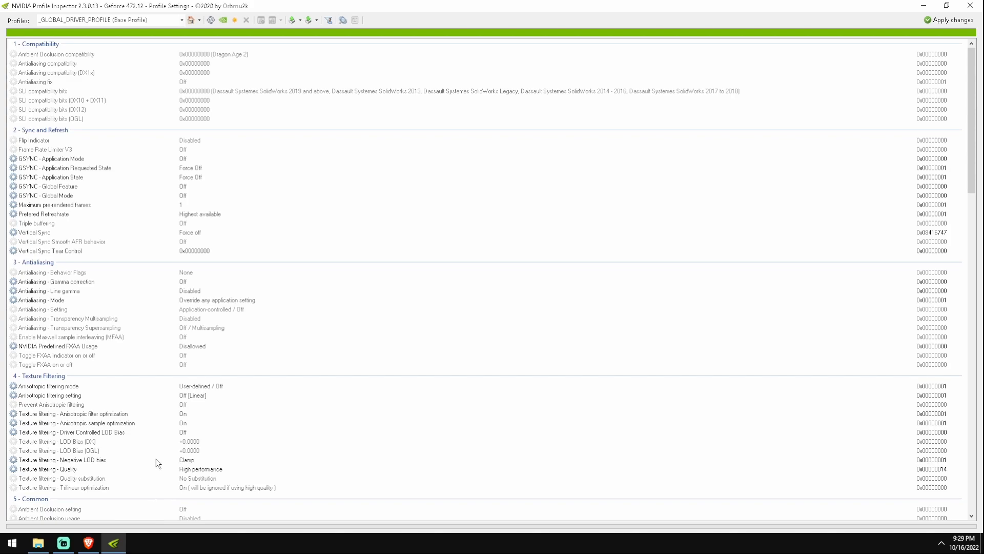
{"action": "scroll", "scroll_direction": "down", "scroll_amount": 3}
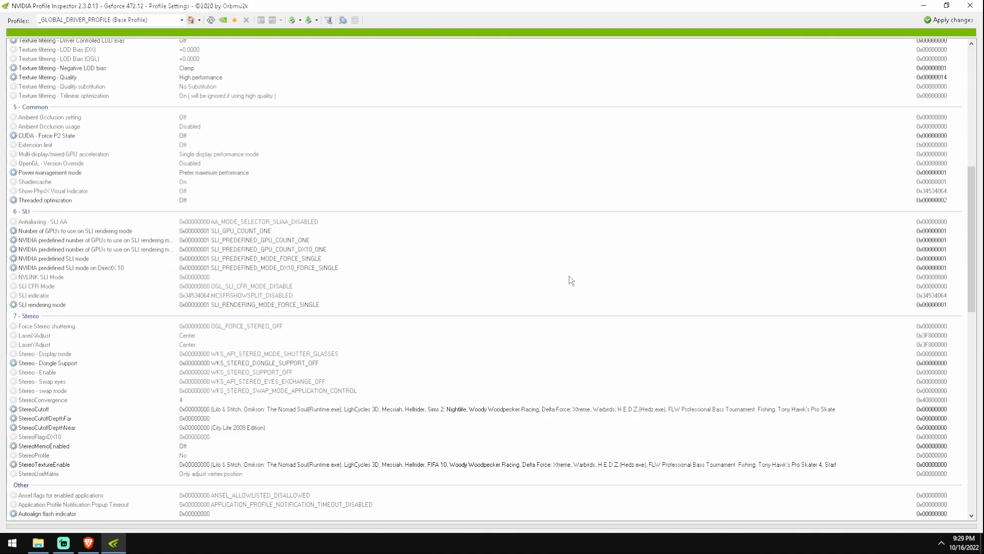
{"action": "mouse_move", "coordinate": [342, 248]}
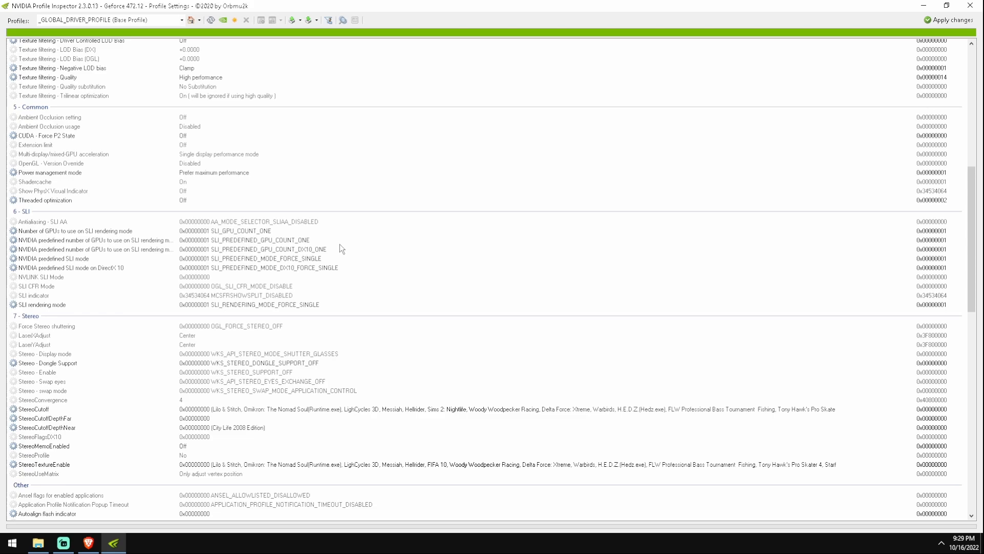
{"action": "scroll", "scroll_direction": "down", "scroll_amount": 3}
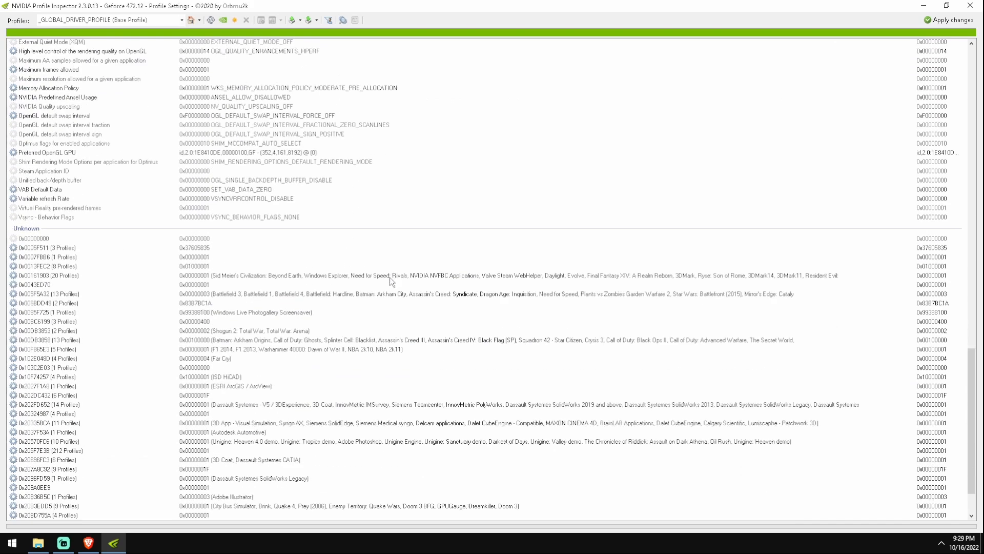
{"action": "scroll", "scroll_direction": "down", "scroll_amount": 3}
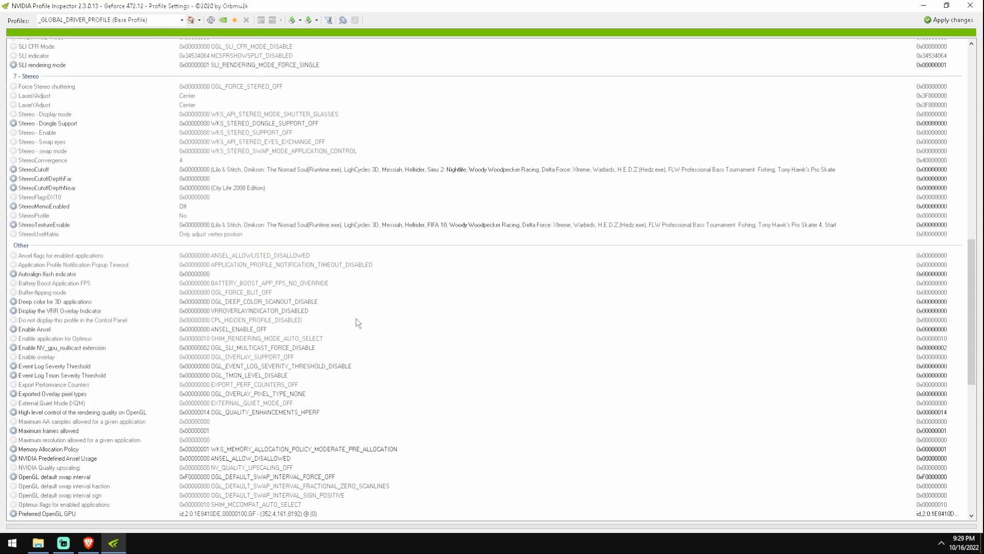
{"action": "scroll", "scroll_direction": "up", "scroll_amount": 3}
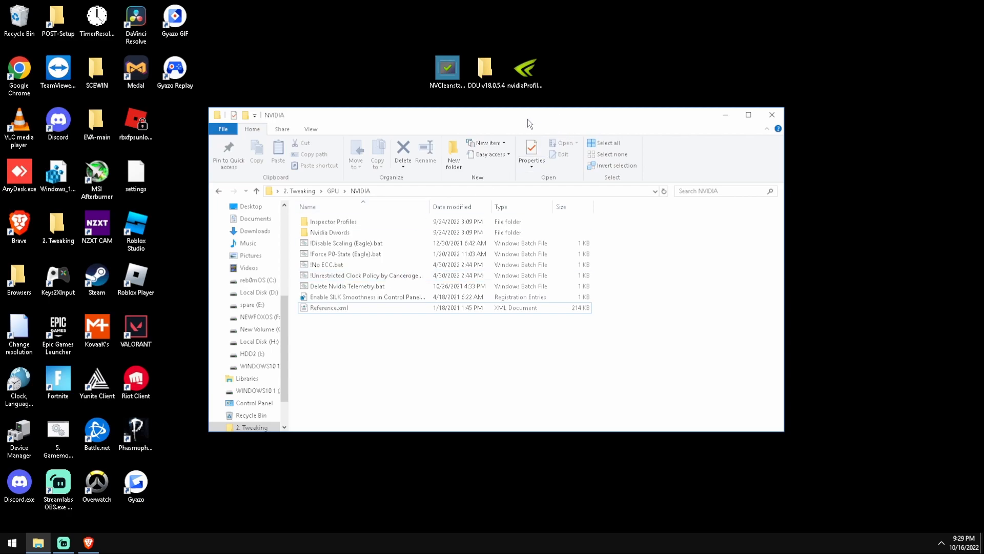
{"action": "mouse_move", "coordinate": [485, 140]}
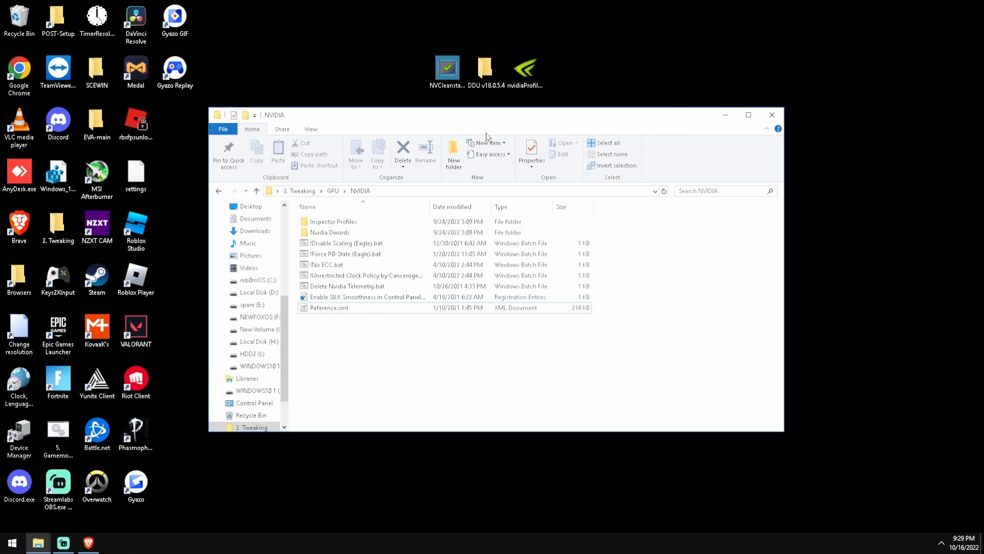
{"action": "mouse_move", "coordinate": [769, 124]}
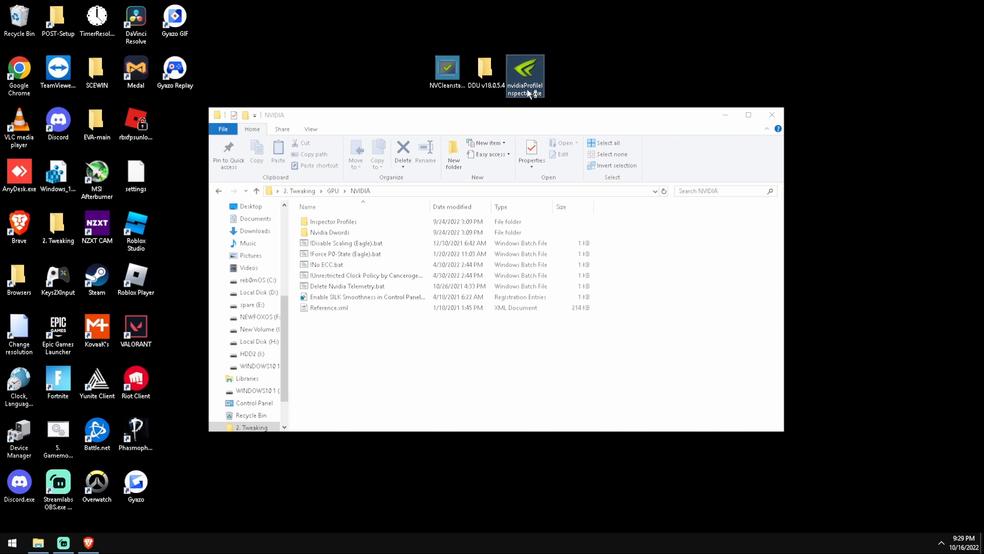
Relaunch Profile Inspector, view the Inspector Profiles folder, then close both windows
{"action": "double_click", "coordinate": [525, 67]}
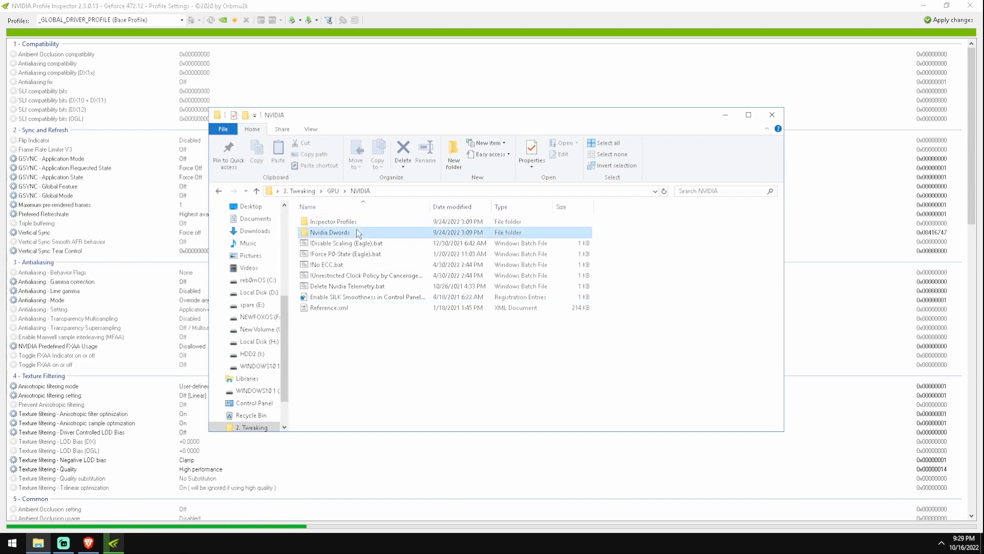
{"action": "double_click", "coordinate": [332, 221]}
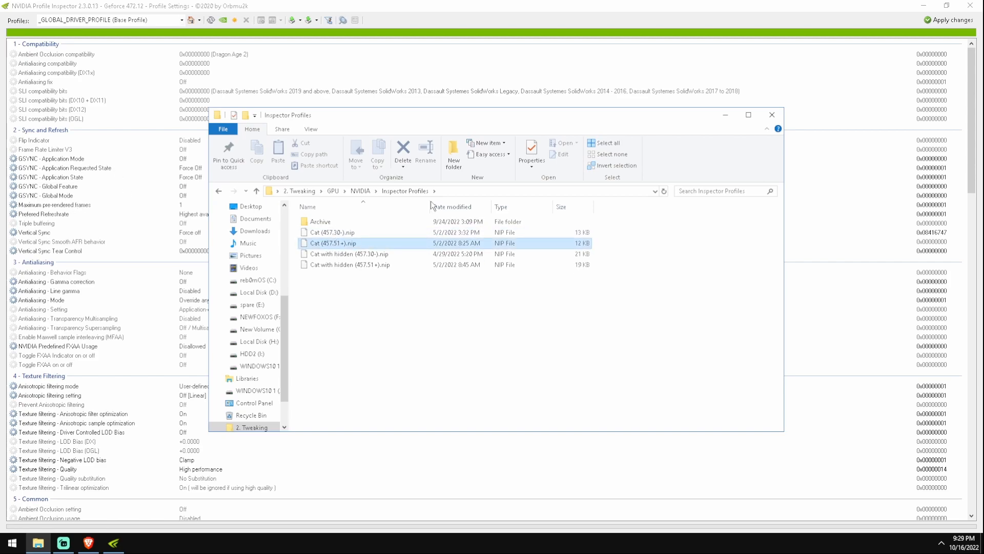
{"action": "mouse_move", "coordinate": [772, 115]}
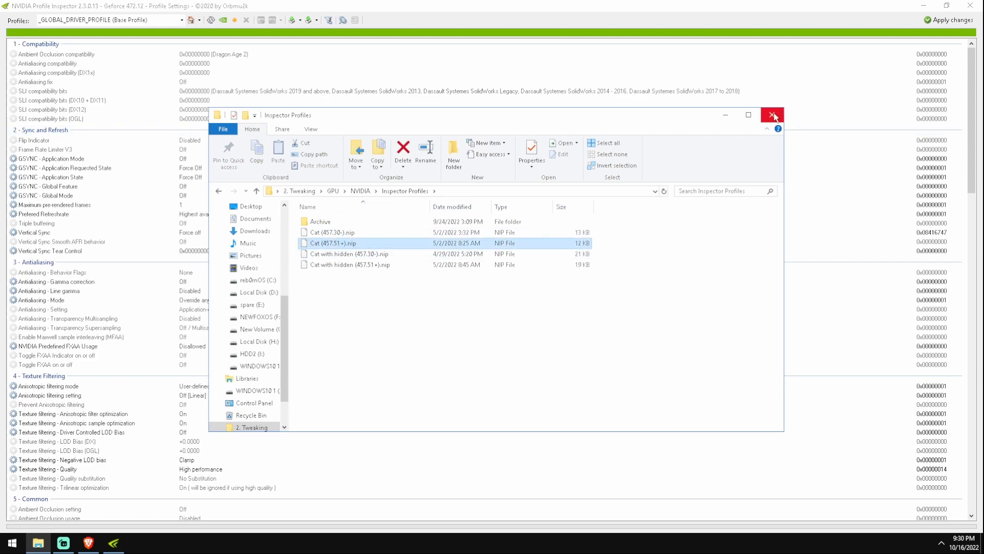
{"action": "left_click", "coordinate": [773, 114]}
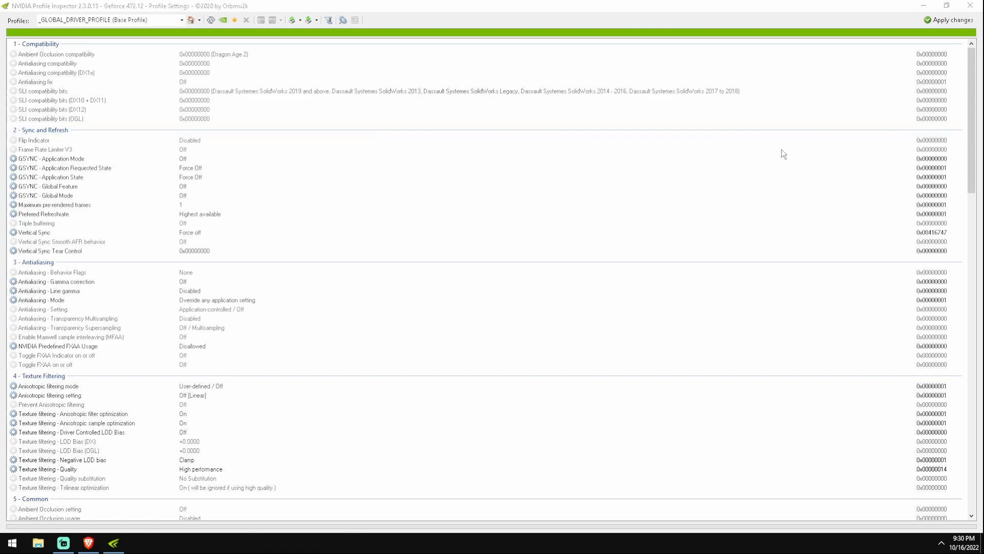
{"action": "mouse_move", "coordinate": [960, 9]}
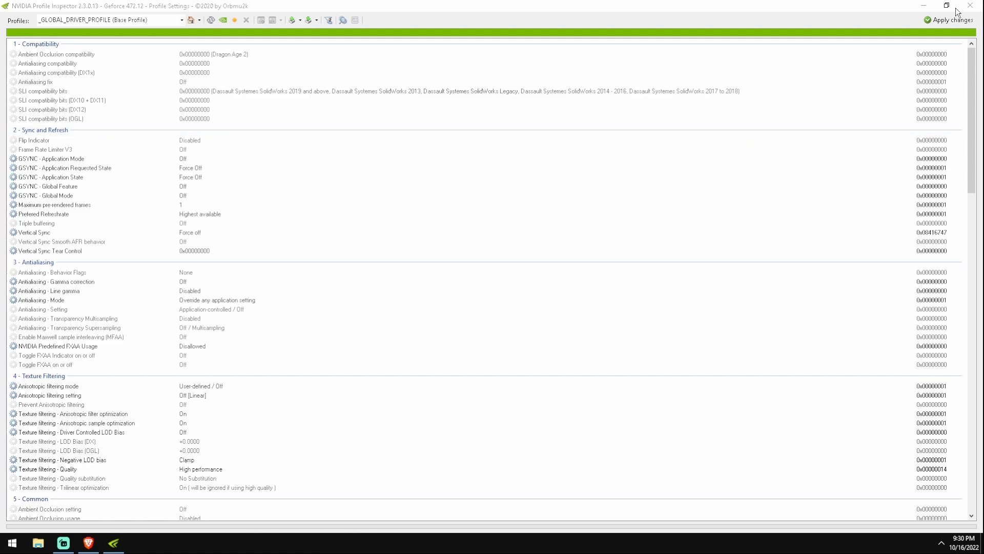
{"action": "left_click", "coordinate": [969, 5]}
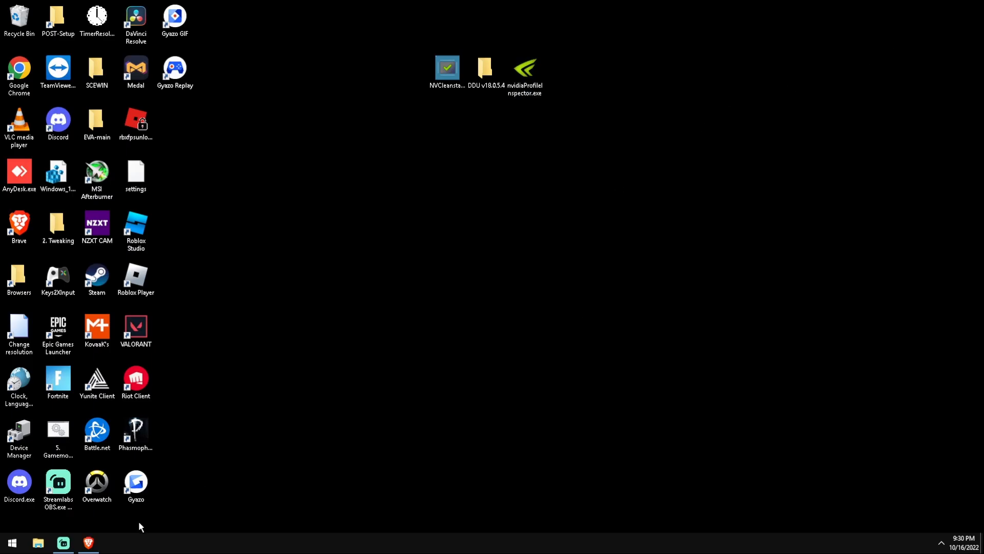
Bring the Streamlabs OBS window forward from the taskbar, showing scenes, sources and mixer
{"action": "left_click", "coordinate": [62, 544]}
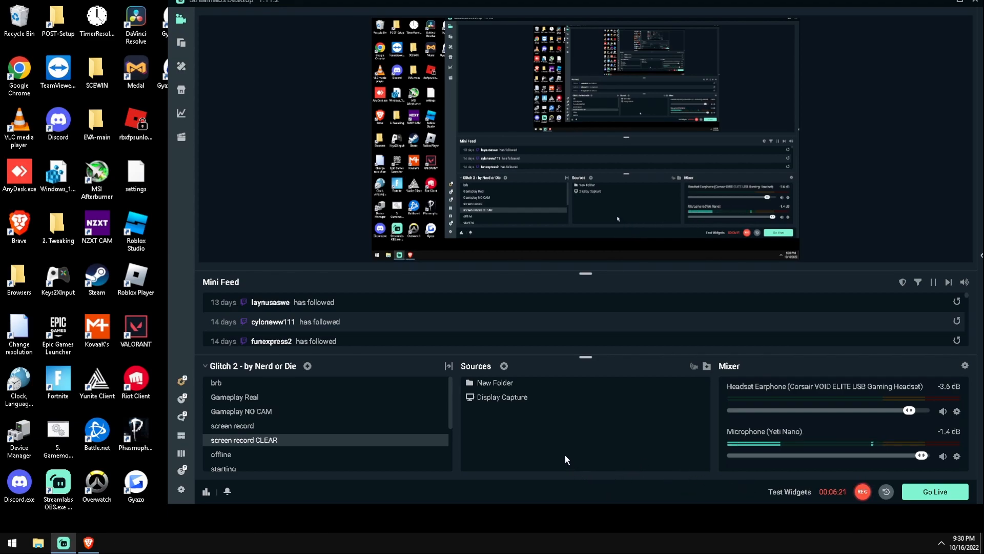
{"action": "mouse_move", "coordinate": [604, 419]}
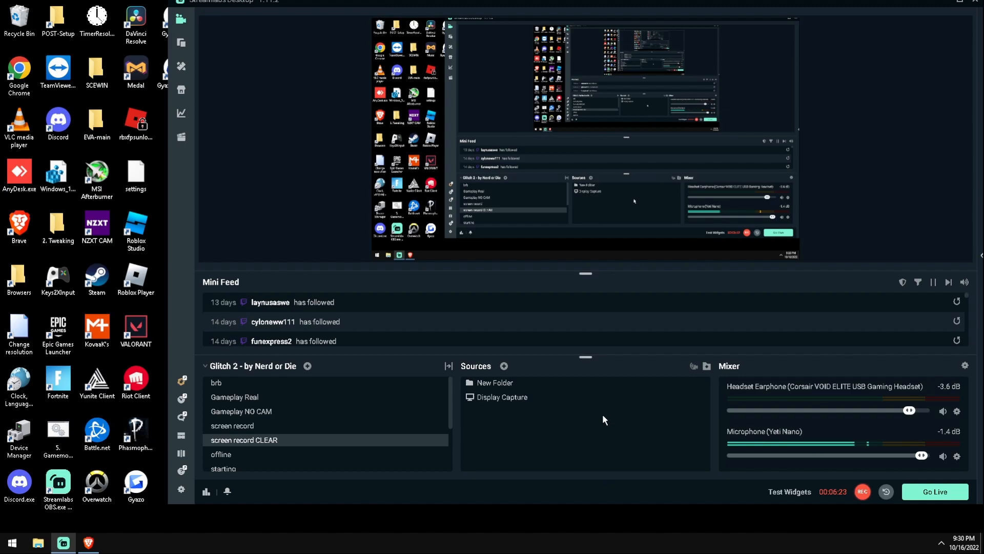